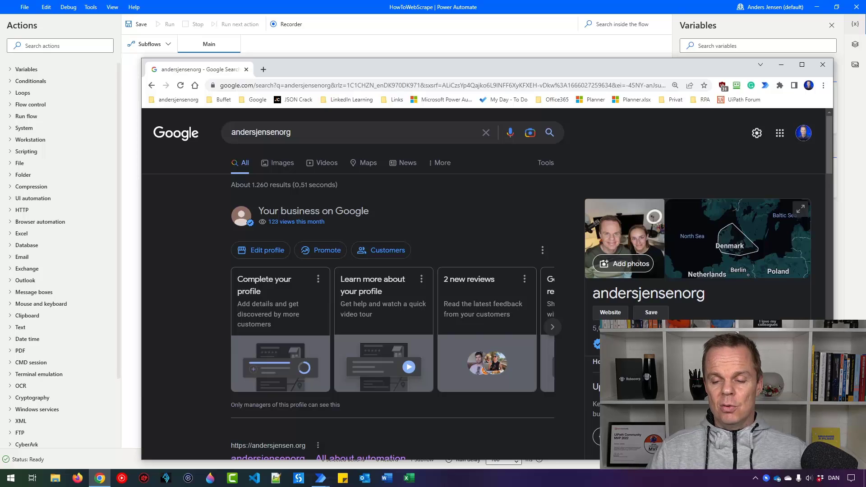
Add a Launch new Chrome action attaching to the running 'andersjensenorg - Google Search' tab.
scroll("down", 3)
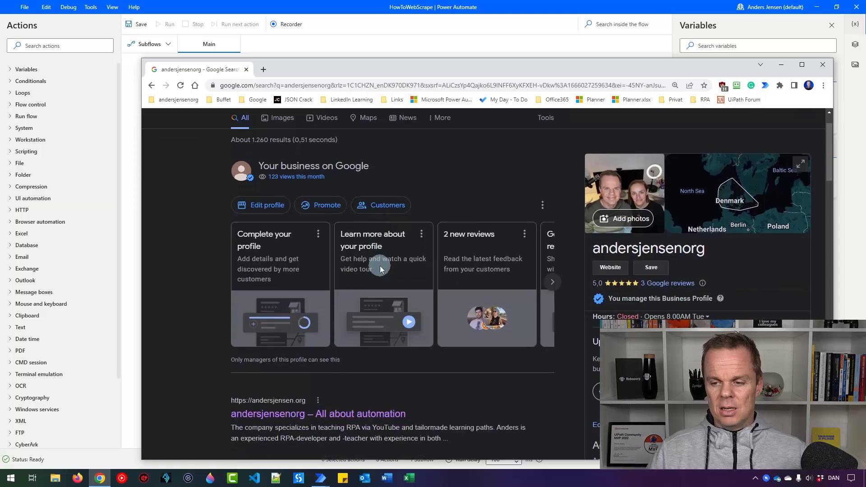
scroll("down", 3)
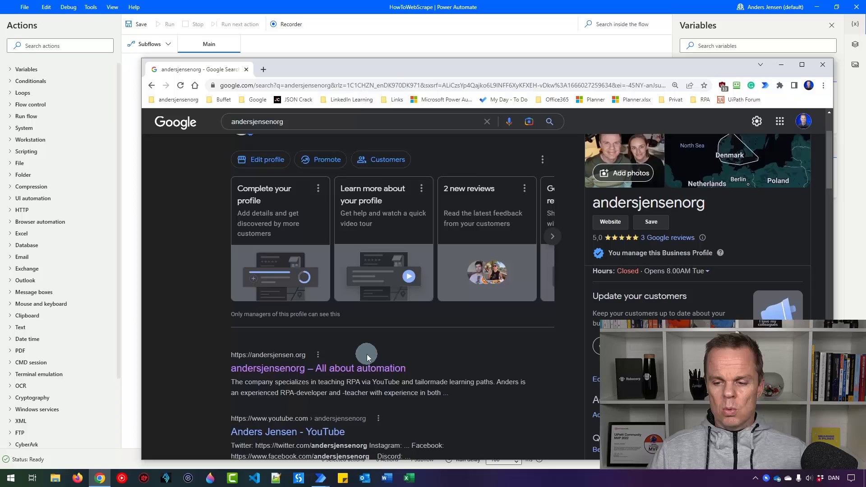
scroll("down", 3)
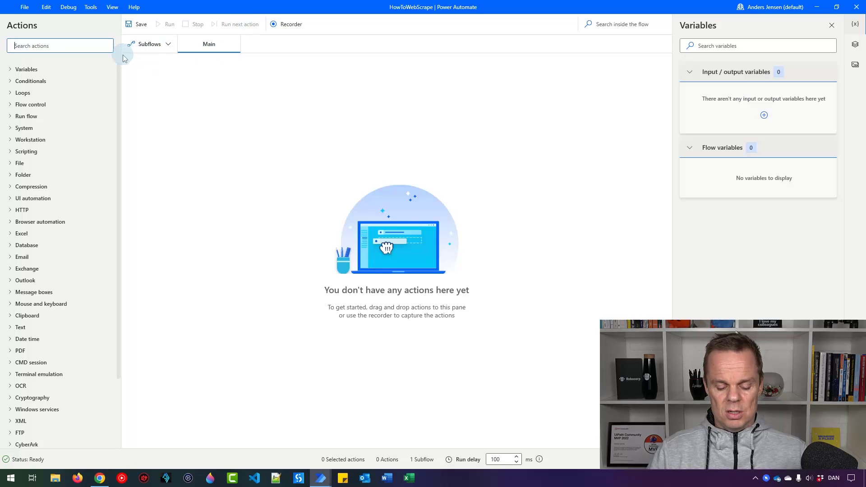
type("launch")
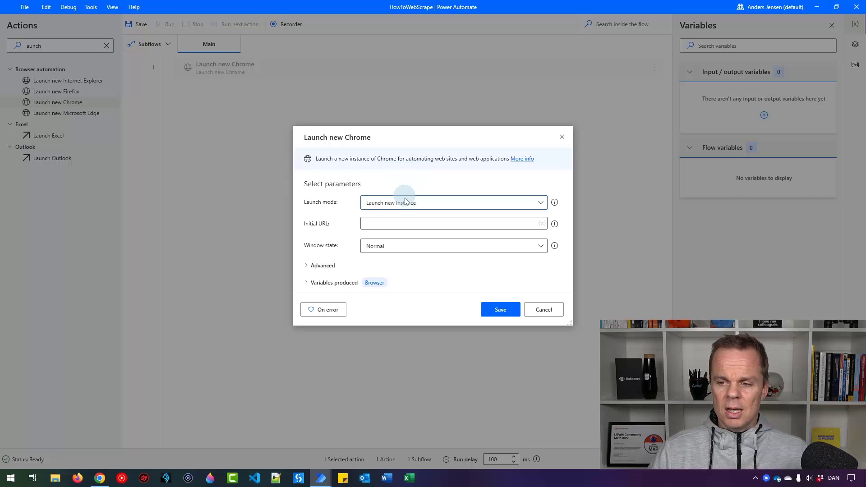
left_click(452, 202)
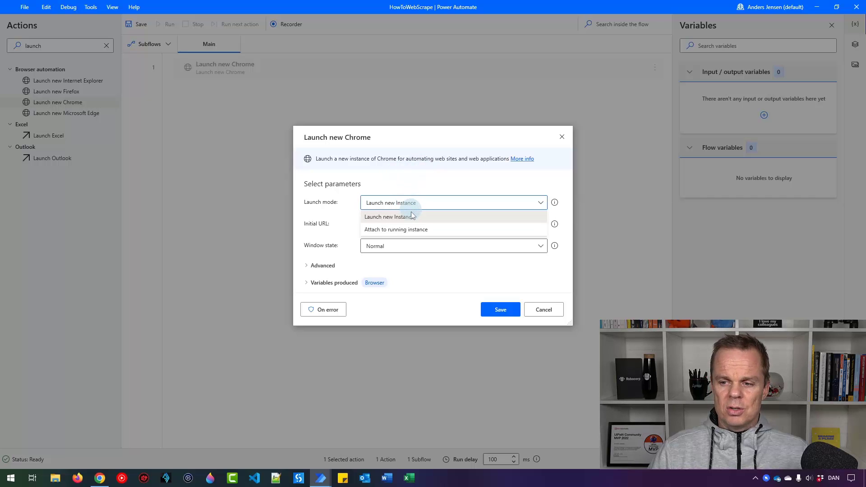
left_click(396, 229)
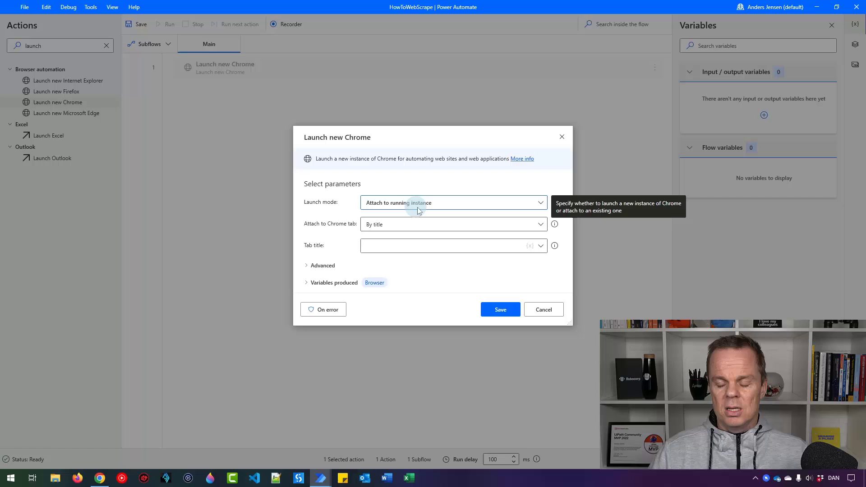
mouse_move(430, 195)
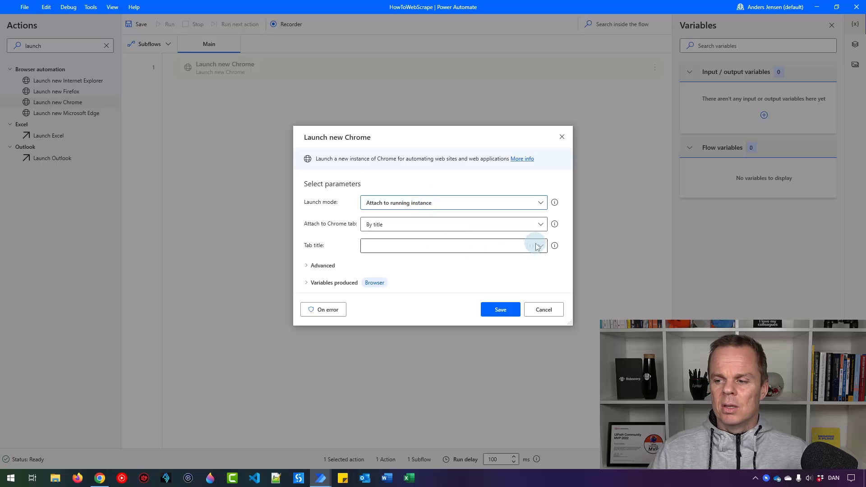
type("andersjensenorg - Google Search")
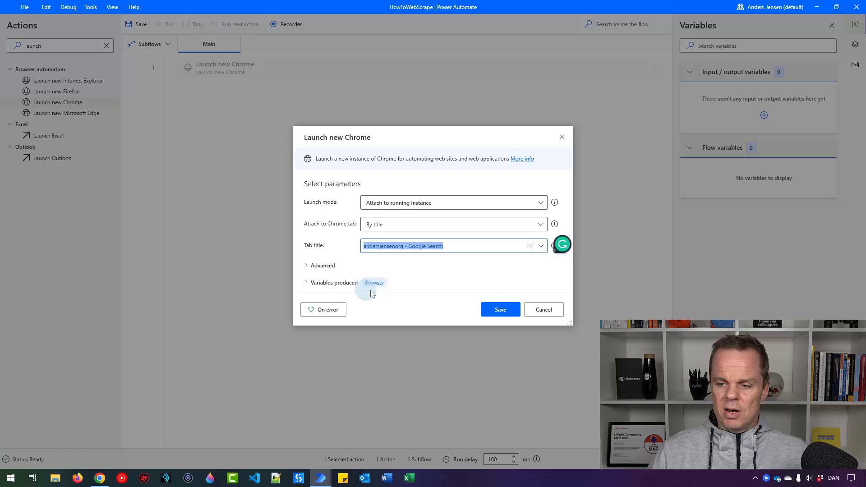
left_click(499, 310)
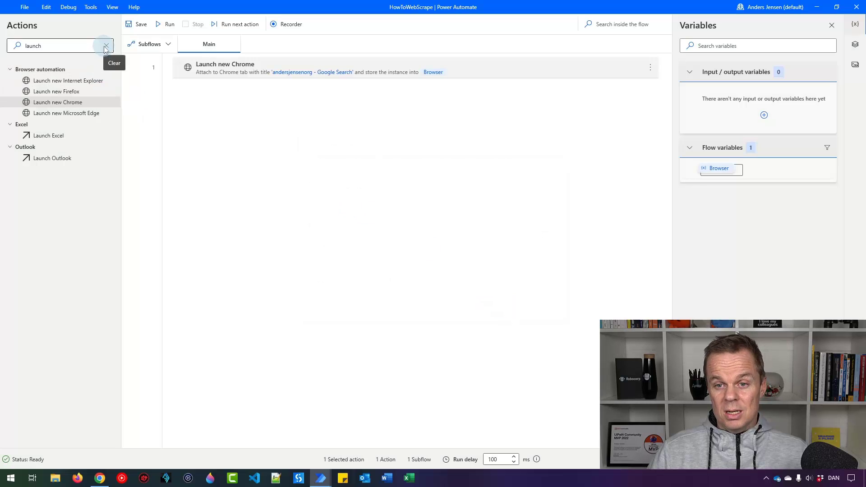
Search actions for 'ex' and add Extract data from web page below the Chrome step.
left_click(106, 46)
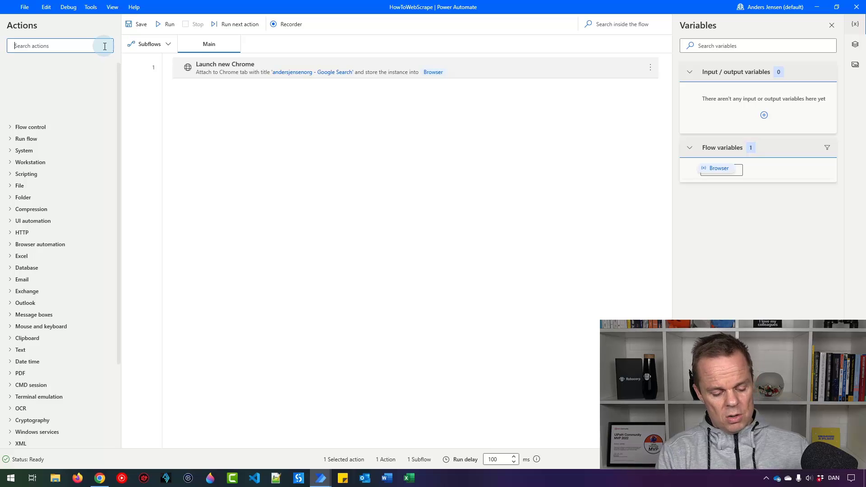
type("extract")
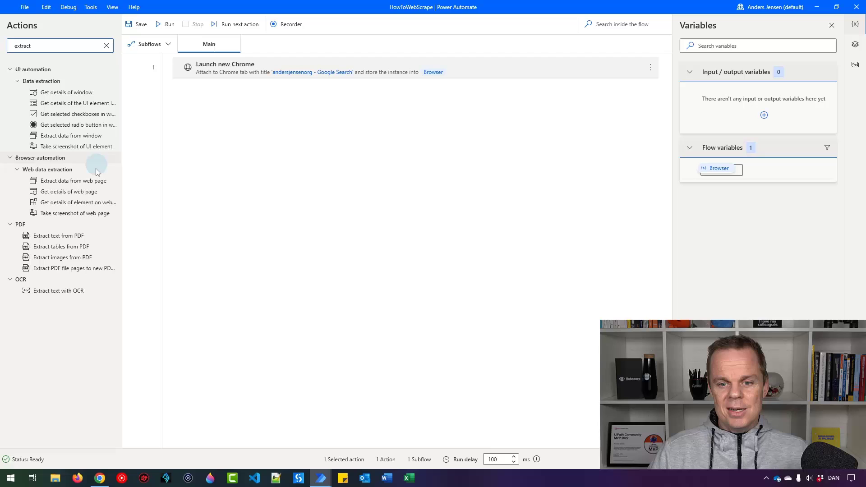
left_click_drag(73, 180, 255, 115)
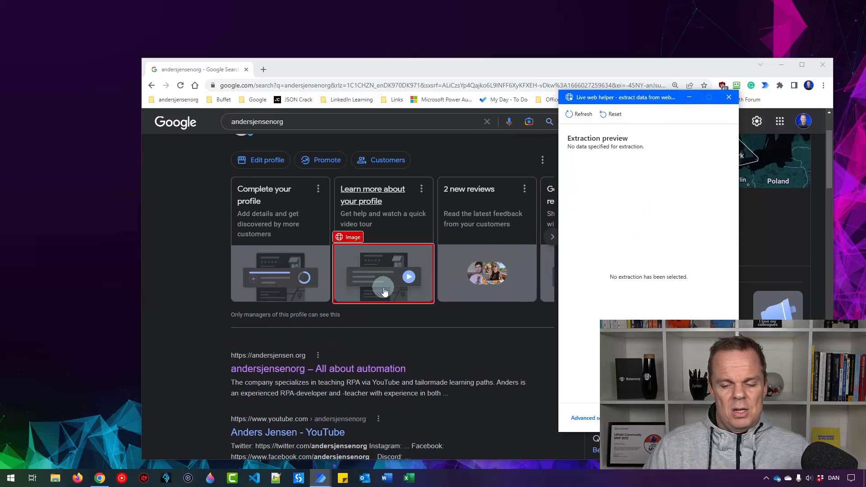
Select the first search result title in the live web helper for extraction.
scroll("down", 3)
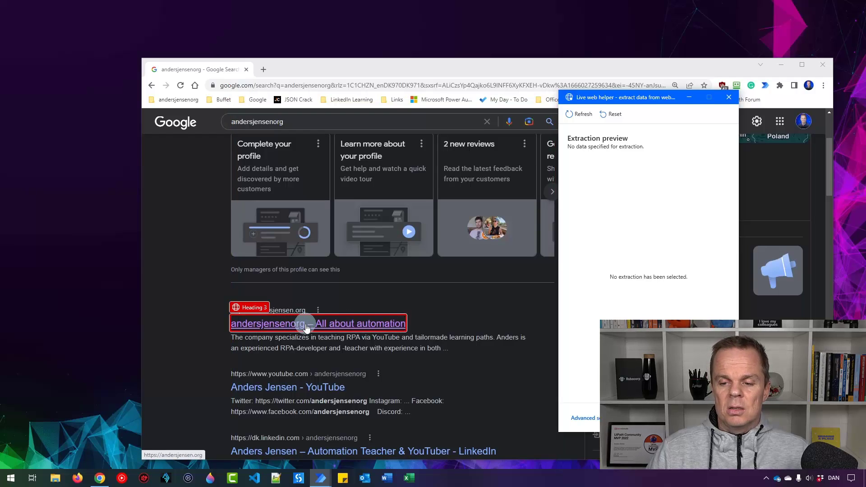
right_click(268, 323)
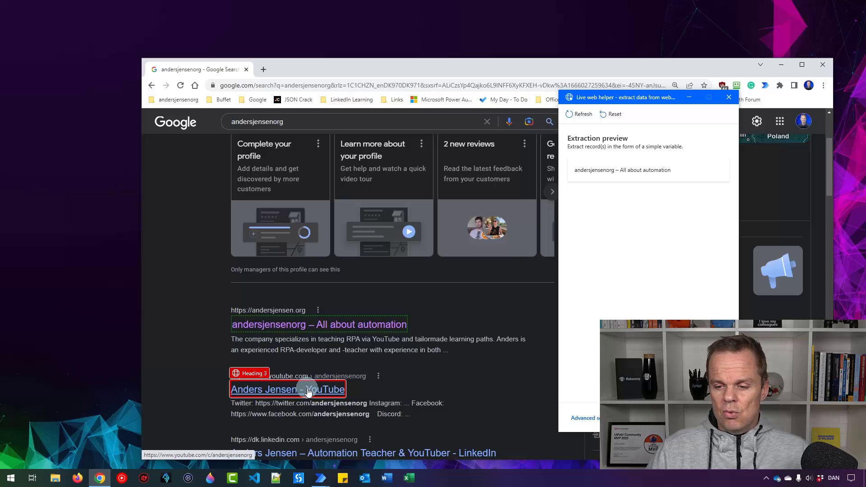
scroll("down", 3)
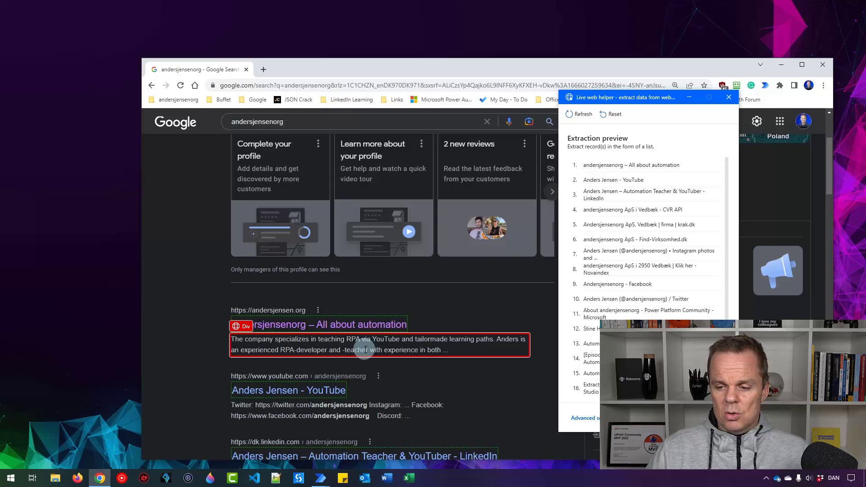
mouse_move(365, 349)
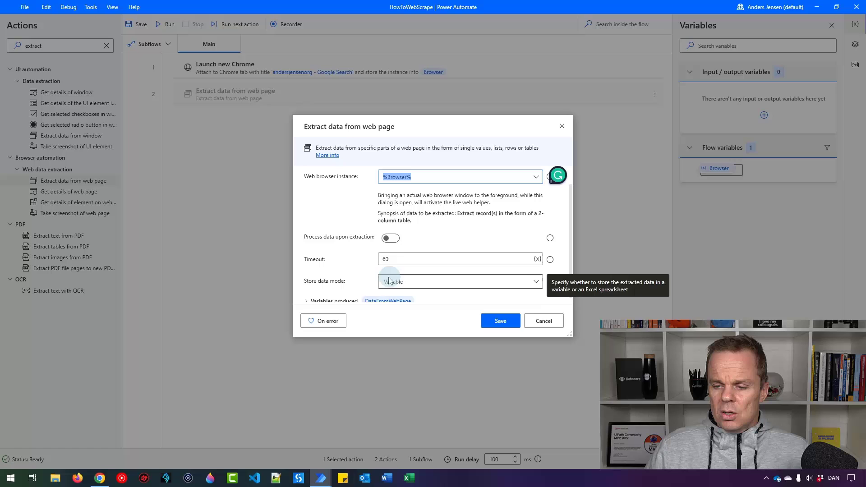
Set Store data mode to Excel spreadsheet and save the extraction step.
left_click(460, 281)
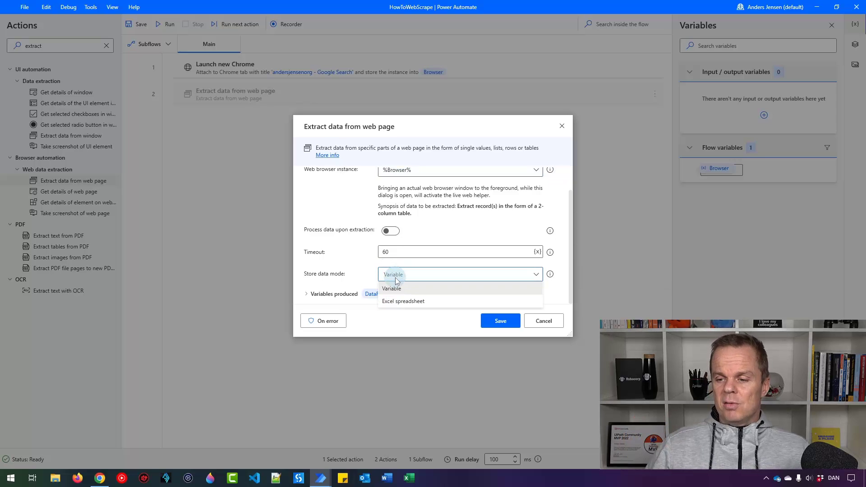
left_click(403, 300)
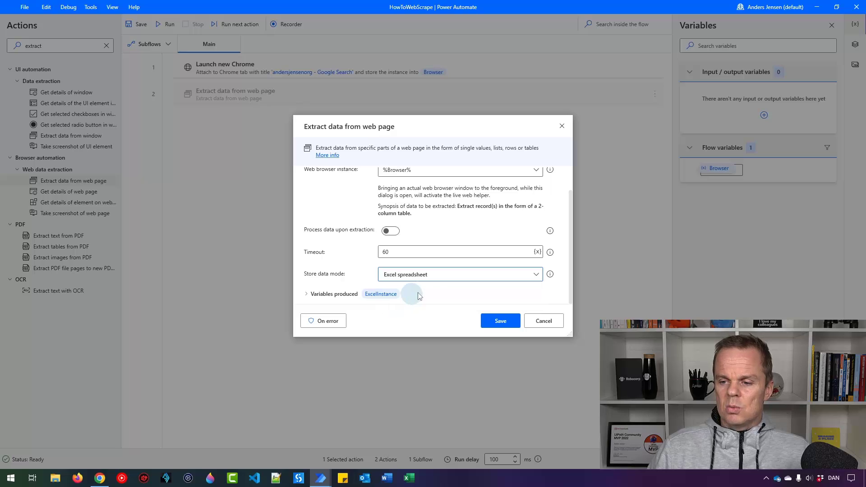
mouse_move(412, 274)
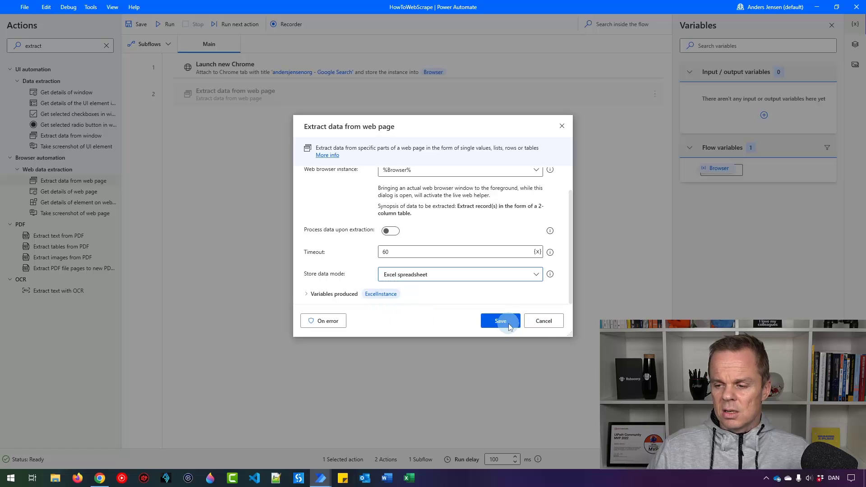
left_click(499, 321)
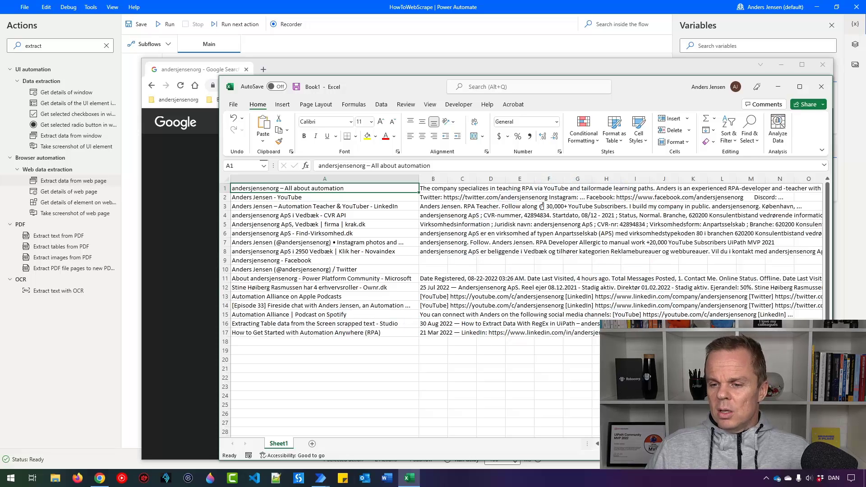
mouse_move(743, 253)
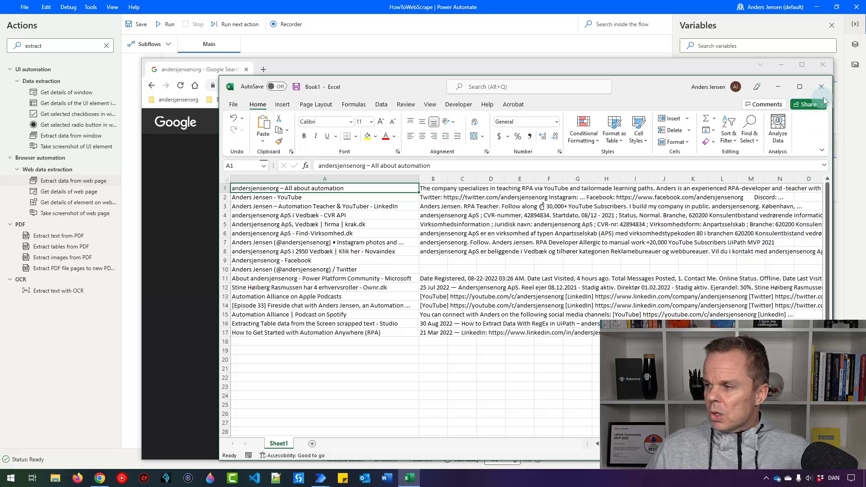
Close the scraped results workbook with Don't Save.
left_click(821, 86)
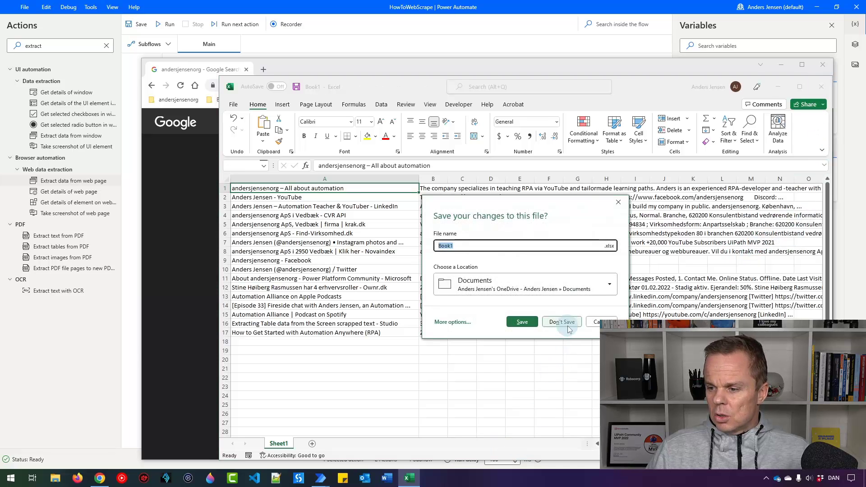
left_click(561, 321)
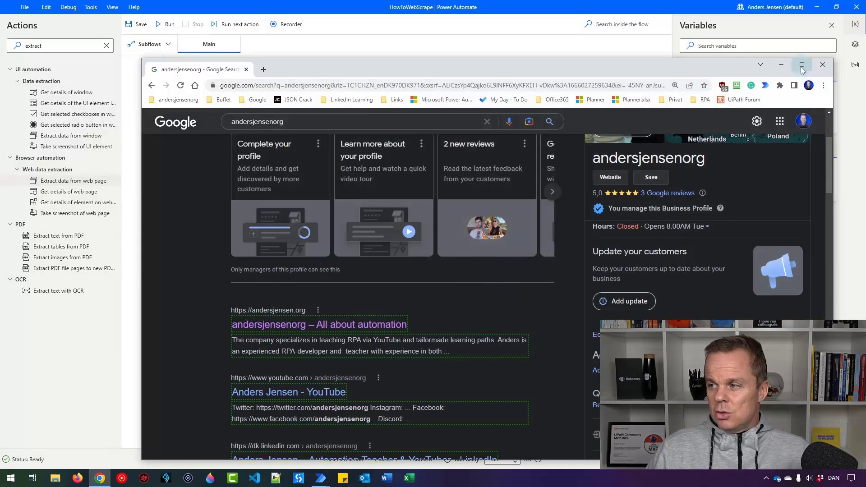
Maximize the Chrome window showing the Google search results.
left_click(802, 65)
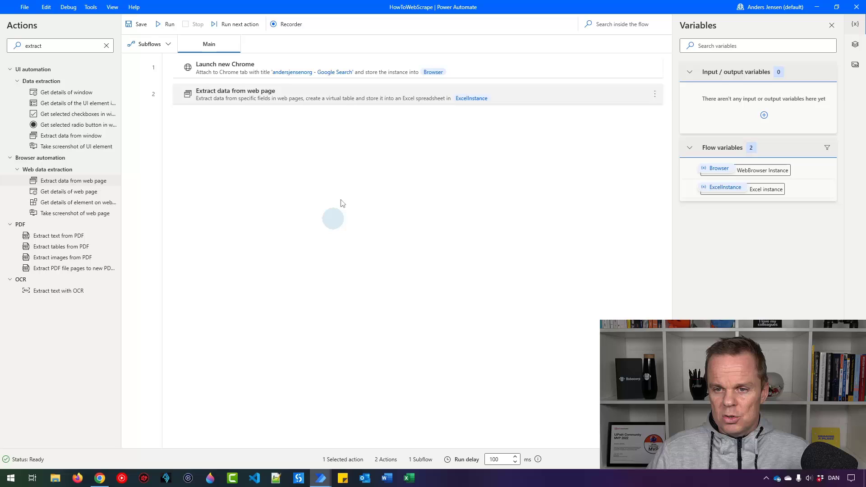
Reopen the extraction step's advanced settings and edit the title column's CSS selector.
double_click(235, 94)
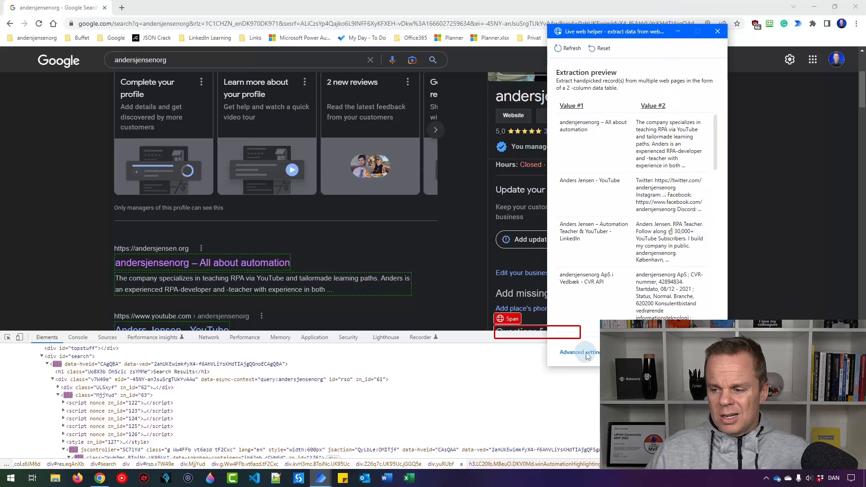
left_click(579, 352)
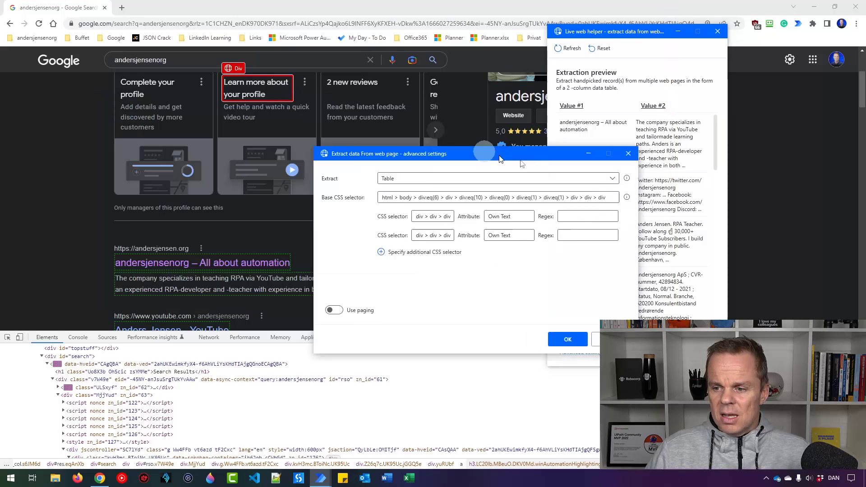
left_click_drag(389, 154, 505, 161)
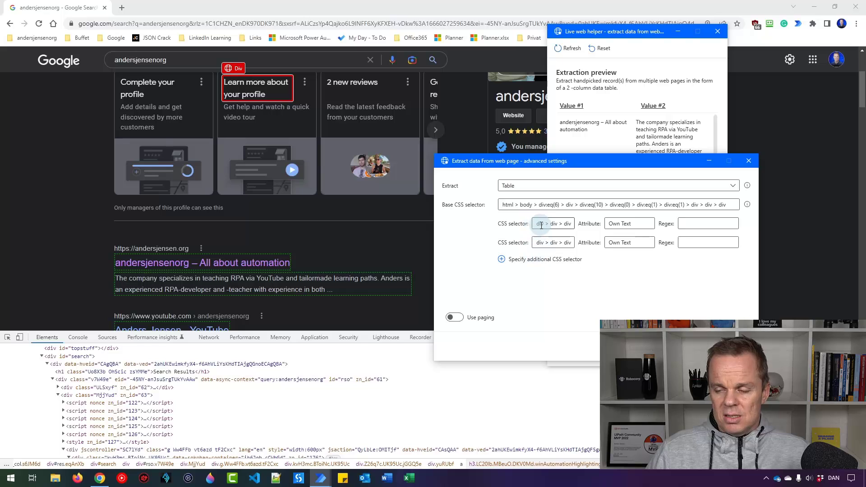
mouse_move(546, 230)
type("a > h3")
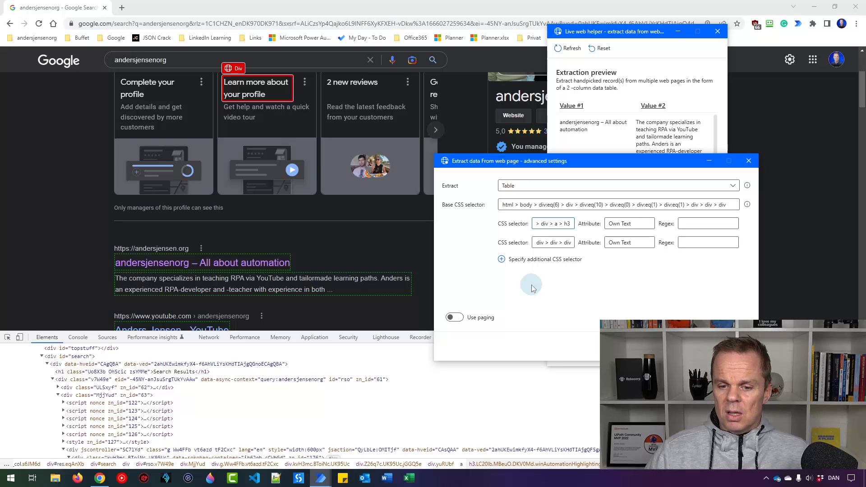
left_click(552, 223)
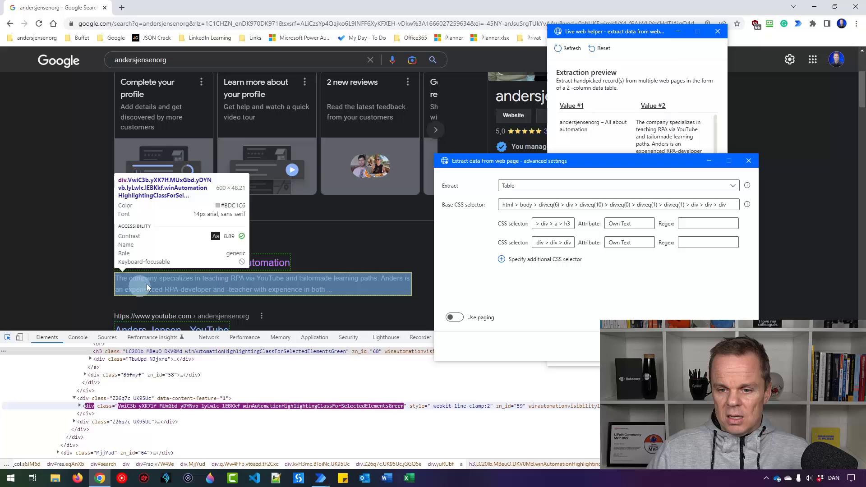
mouse_move(173, 262)
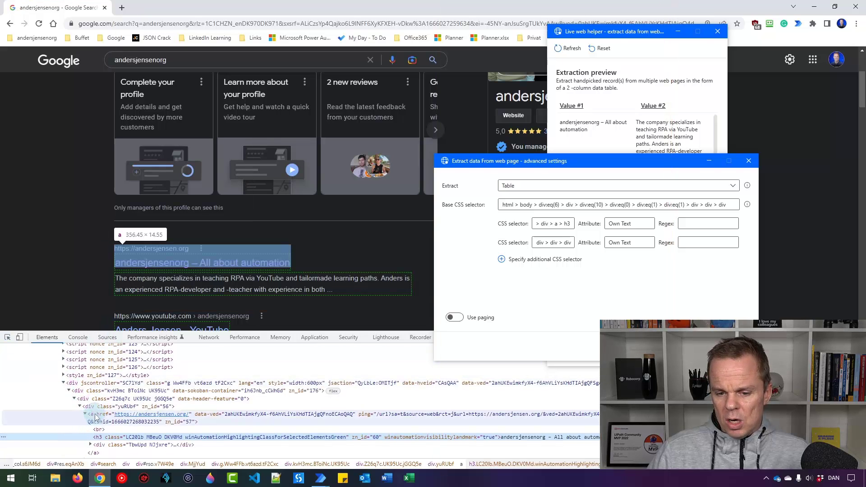
mouse_move(98, 442)
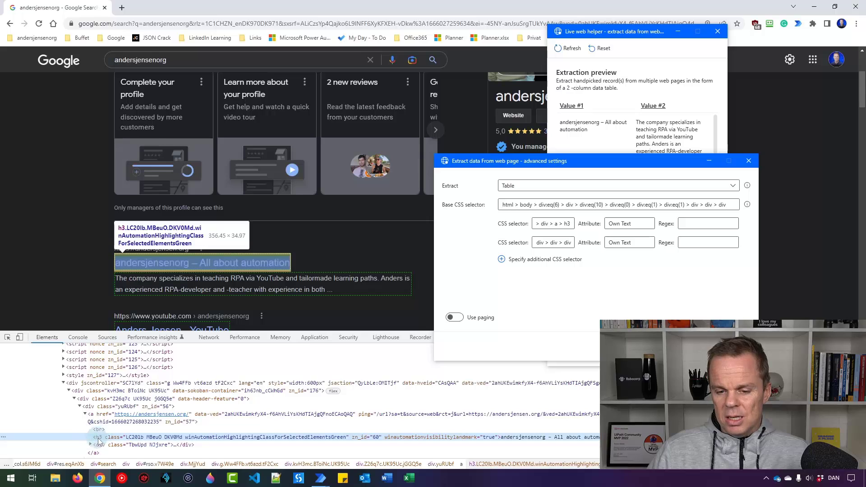
left_click(552, 223)
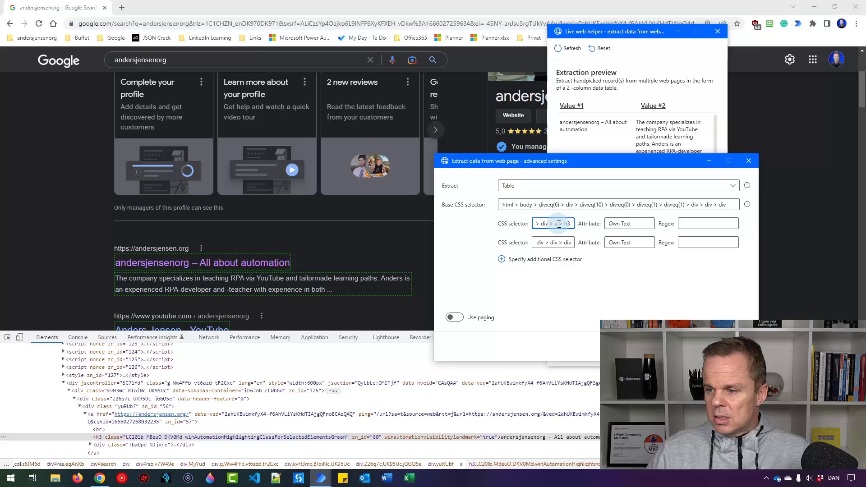
left_click(552, 223)
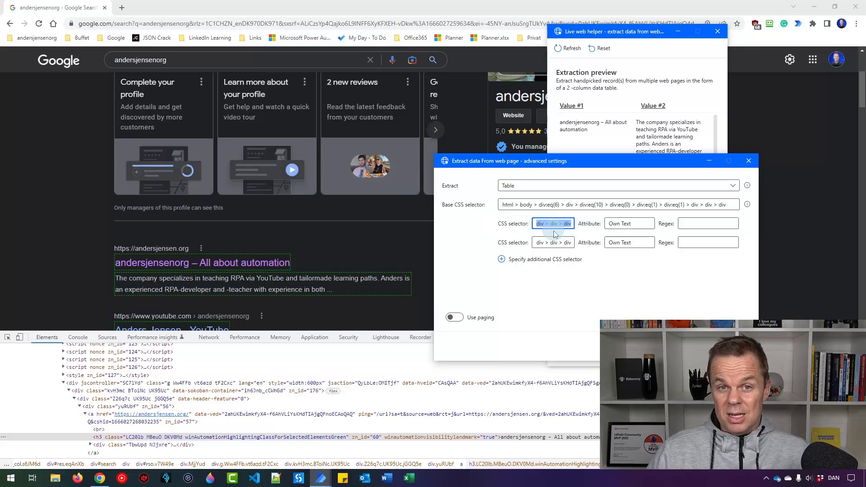
Add a third selector 'eq(0) > div > a' with attribute href for result links.
left_click(501, 259)
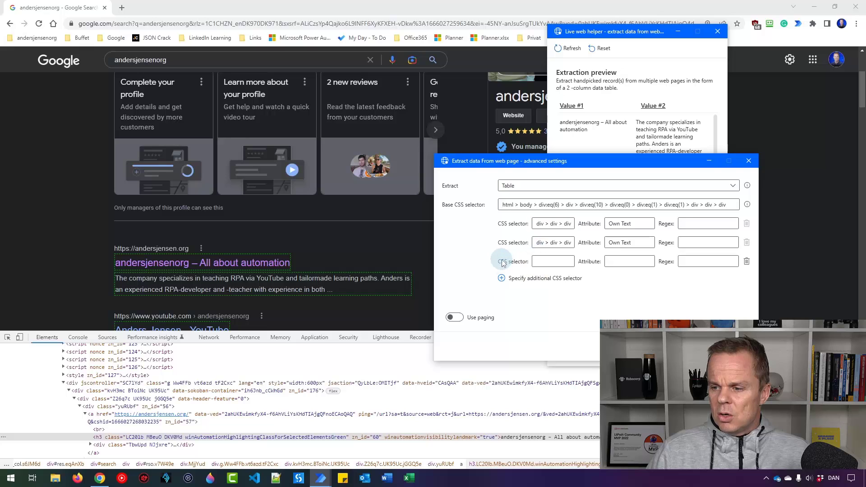
left_click(552, 261)
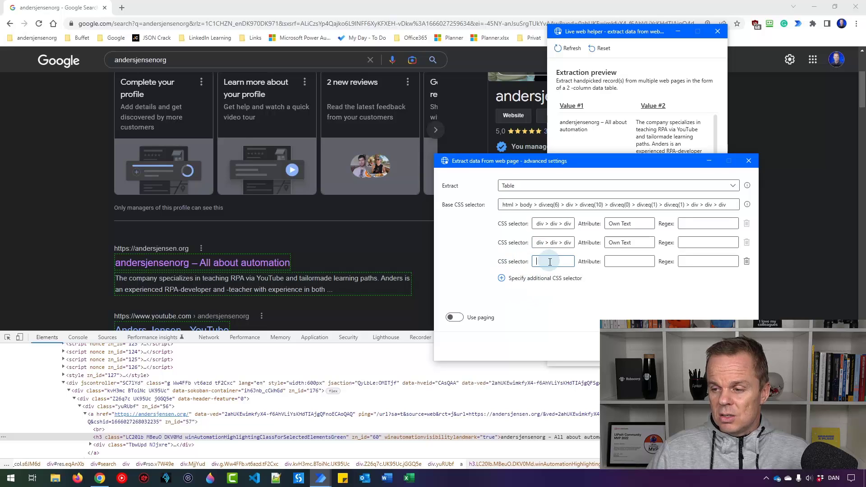
type("eq(0) > div > a")
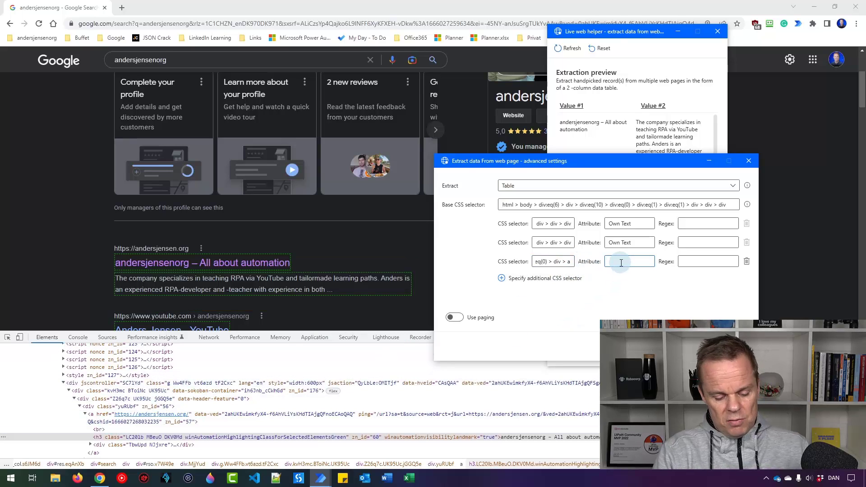
type("href")
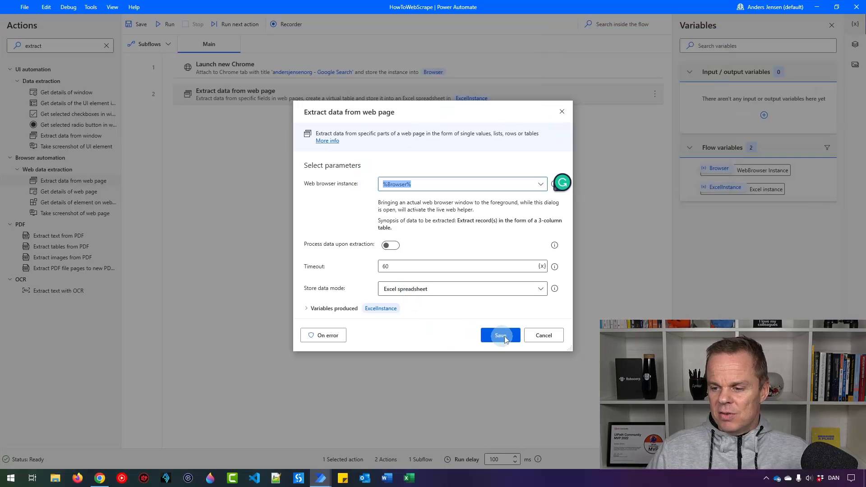
Save the extraction step, check the three-column Excel output, then close the workbook.
left_click(499, 335)
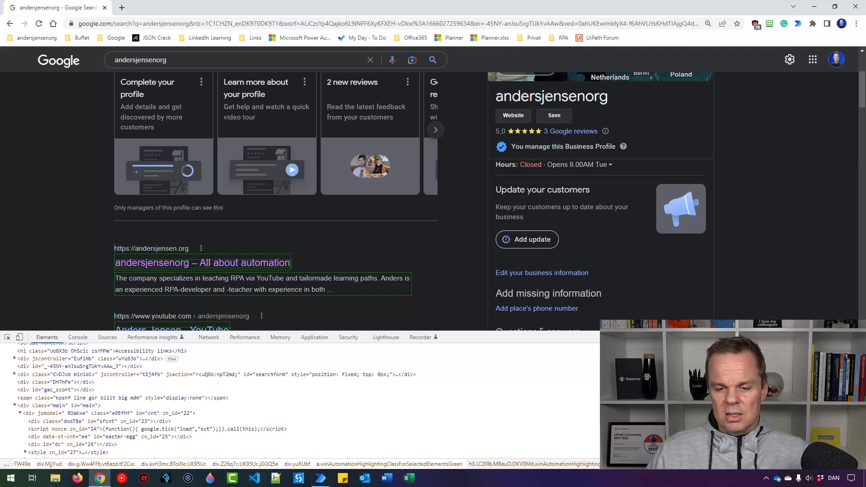
left_click(385, 478)
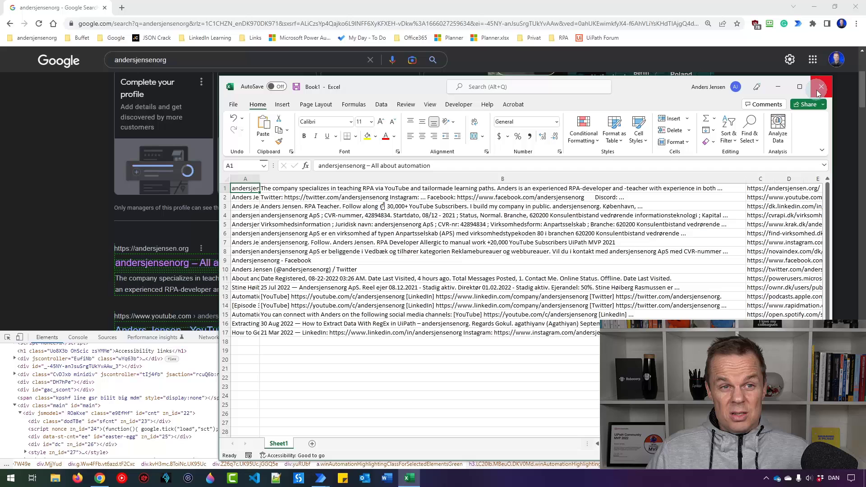
left_click(819, 87)
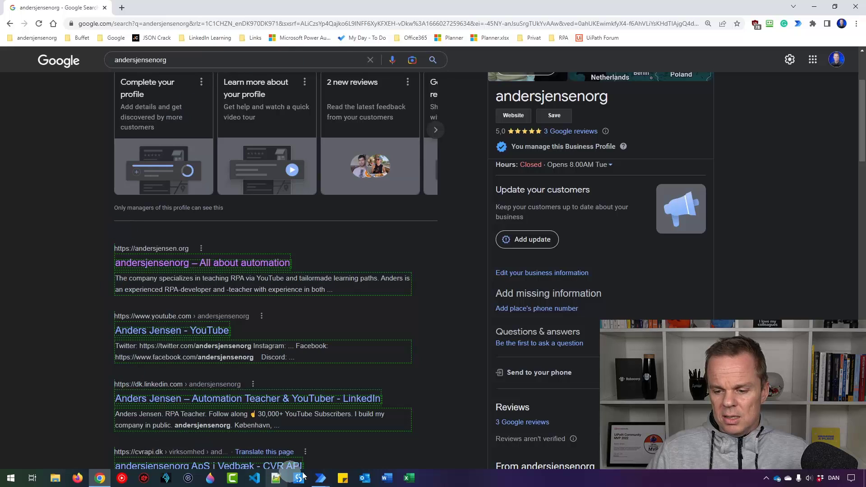
Go back to the flow editor and clear the Actions search box.
left_click(297, 477)
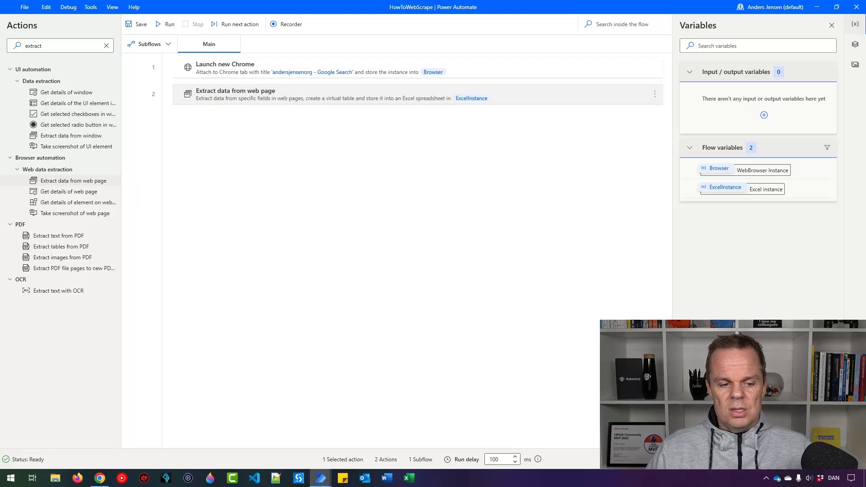
left_click(106, 45)
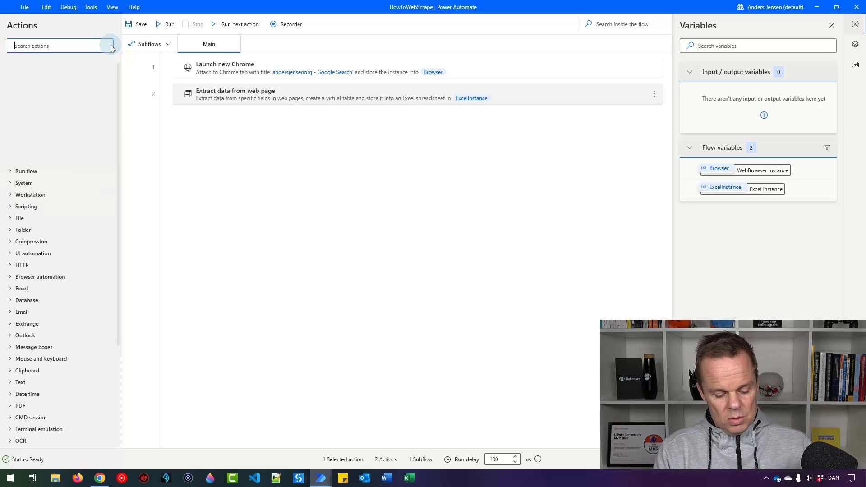
Add a Close Excel step with 'Save document as' chosen before closing.
type("close")
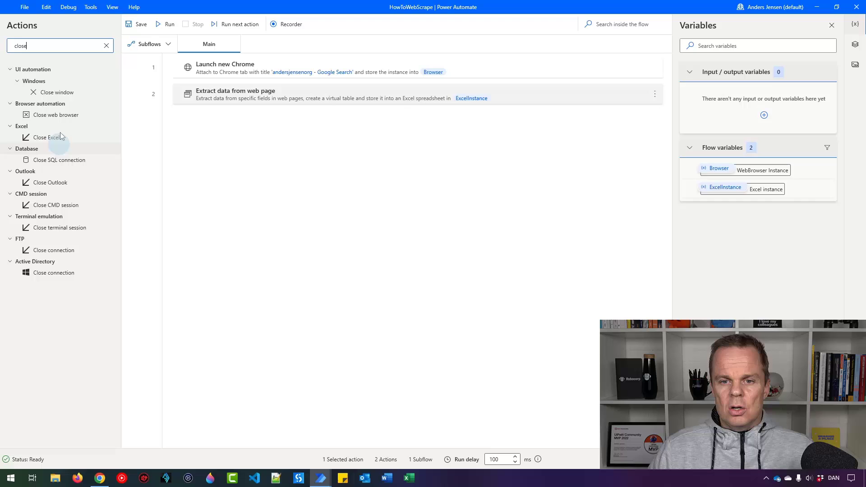
double_click(45, 137)
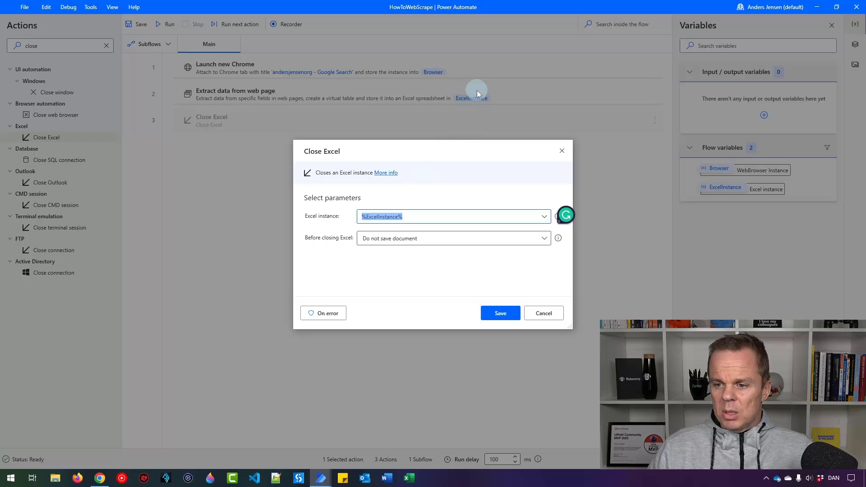
mouse_move(336, 249)
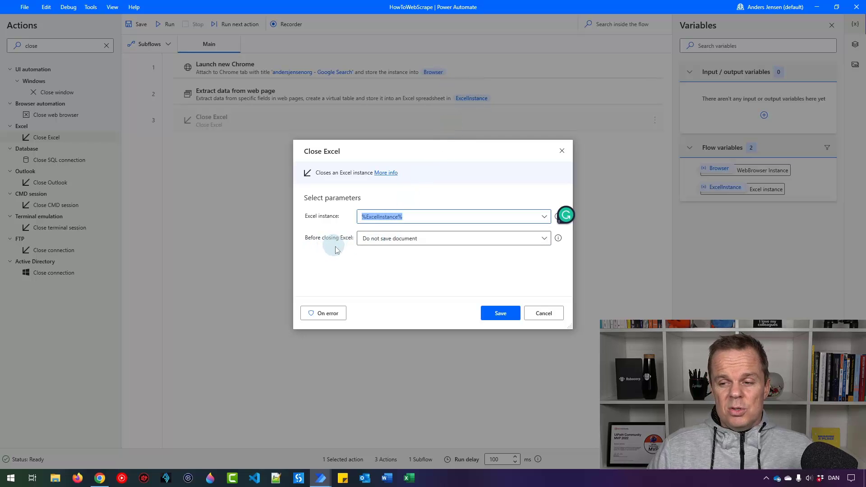
left_click(453, 238)
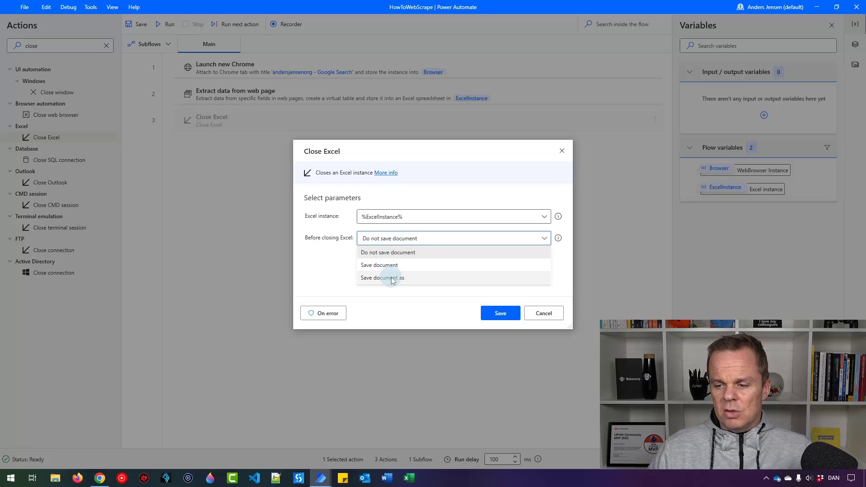
left_click(382, 278)
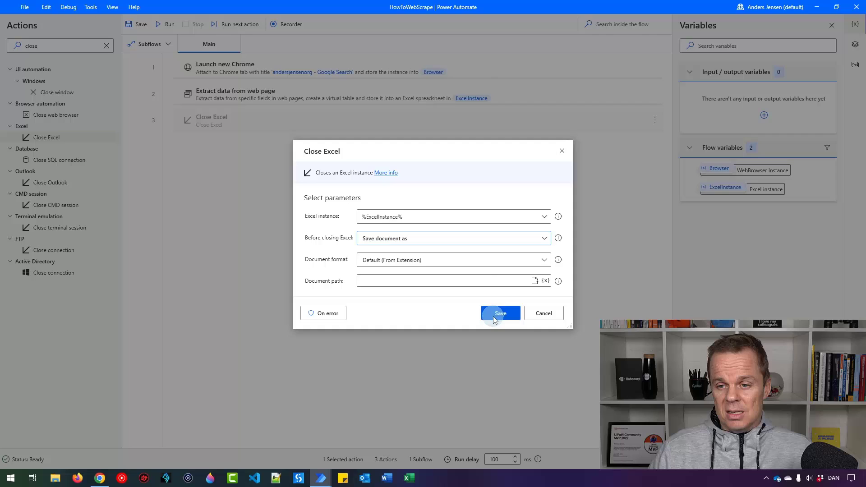
left_click(499, 313)
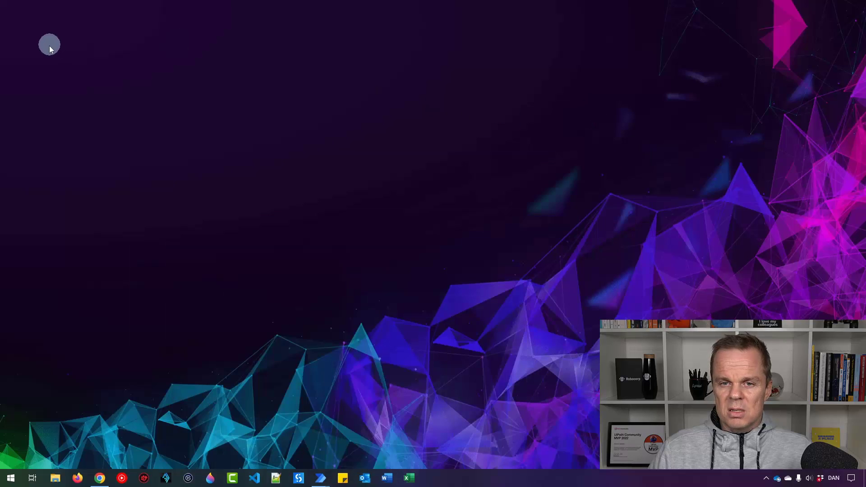
right_click(50, 44)
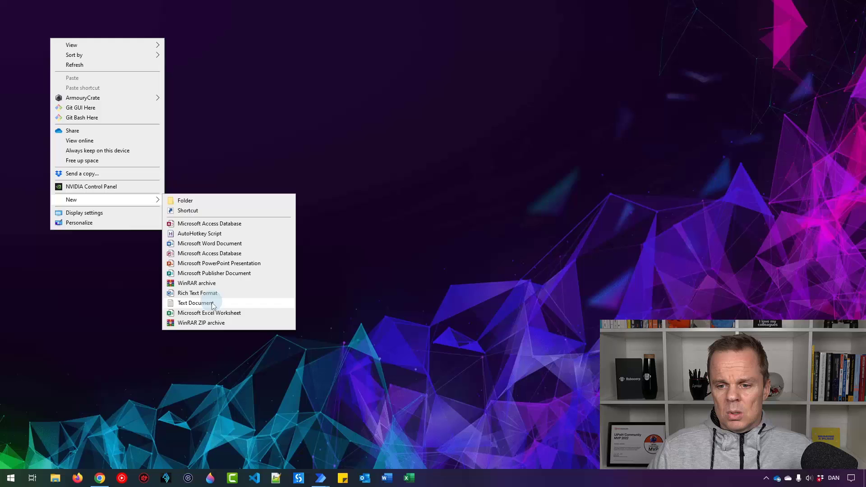
left_click(209, 313)
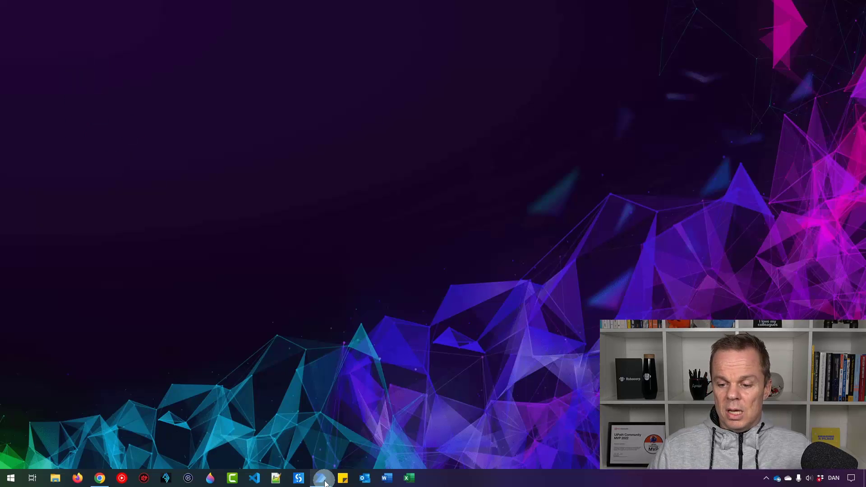
Point the Close Excel step's Document path to GoogleSearches.xlsx in the OneDrive Desktop folder.
left_click(323, 478)
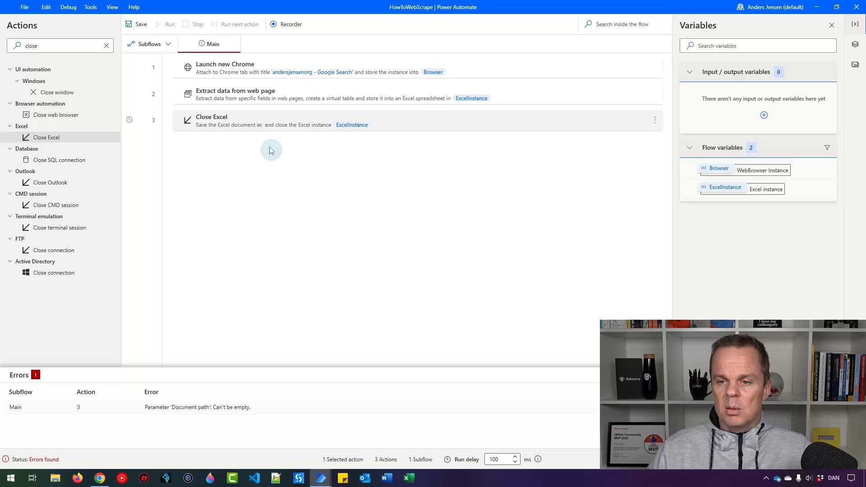
double_click(212, 120)
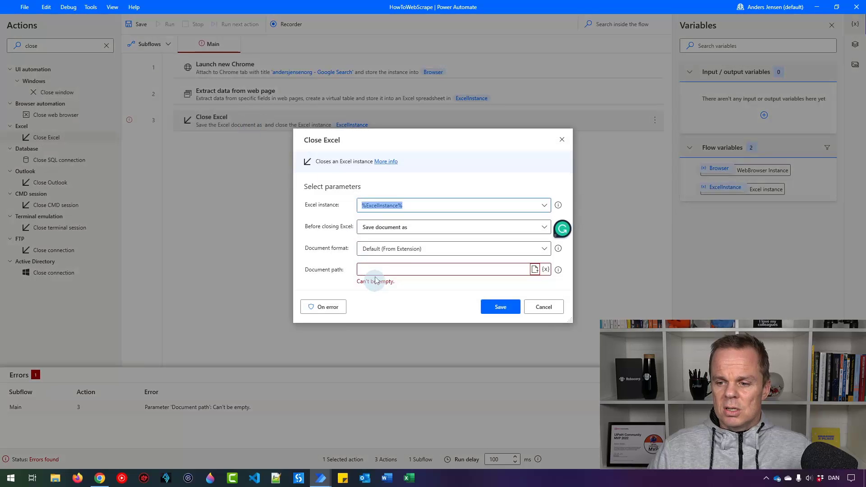
type("\"C:\\Users\\Anders Jensen\\OneDrive - Anders Jensen\\Desktop\\New Microsoft Excel Worksheet.xlsx\"")
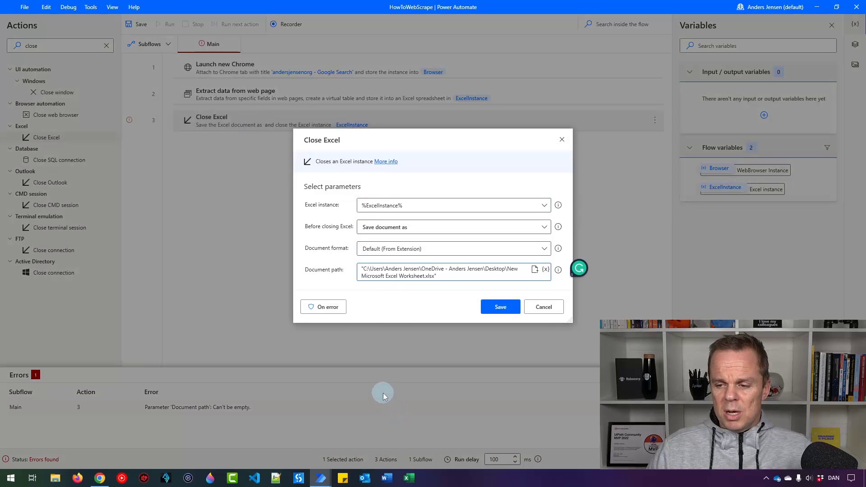
mouse_move(354, 305)
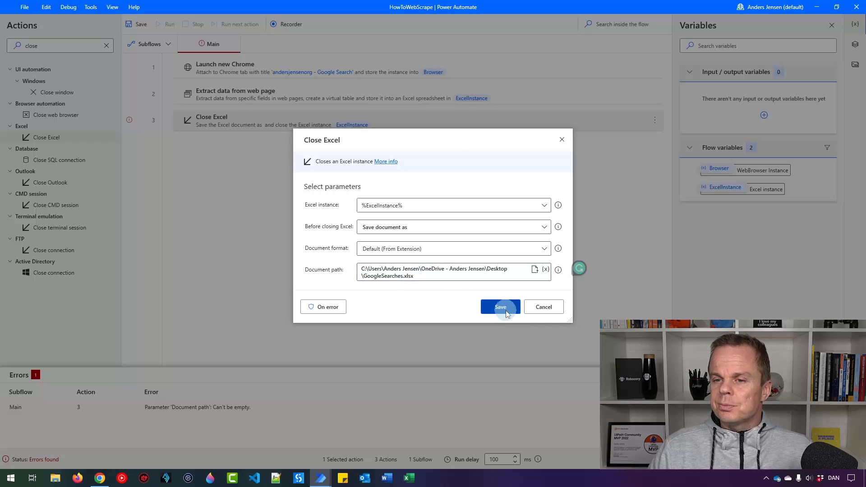
left_click(500, 307)
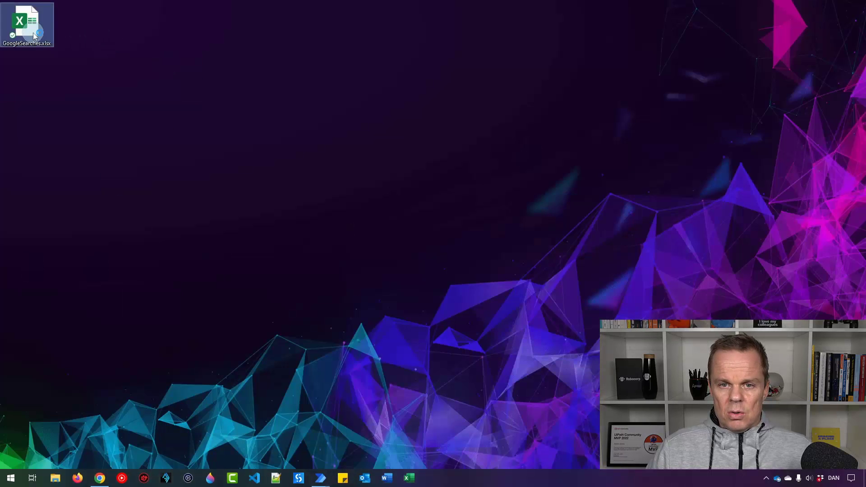
Open GoogleSearches.xlsx from the desktop to verify it, then return to the flow editor.
double_click(27, 22)
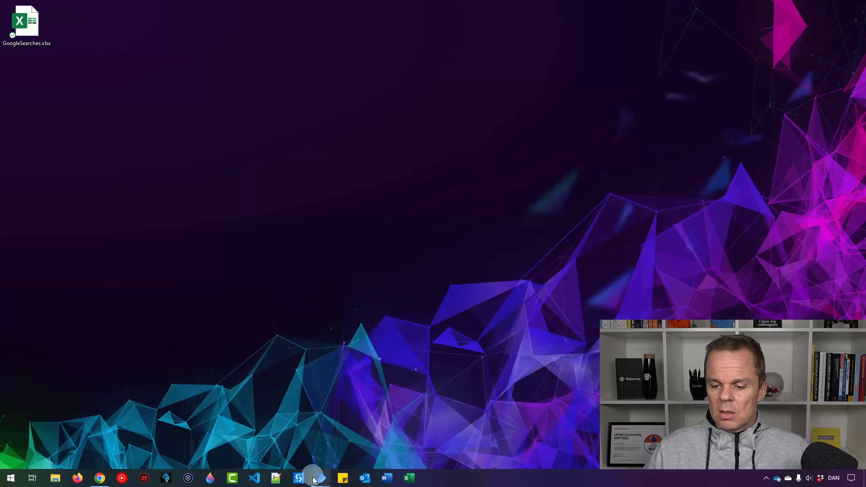
left_click(317, 478)
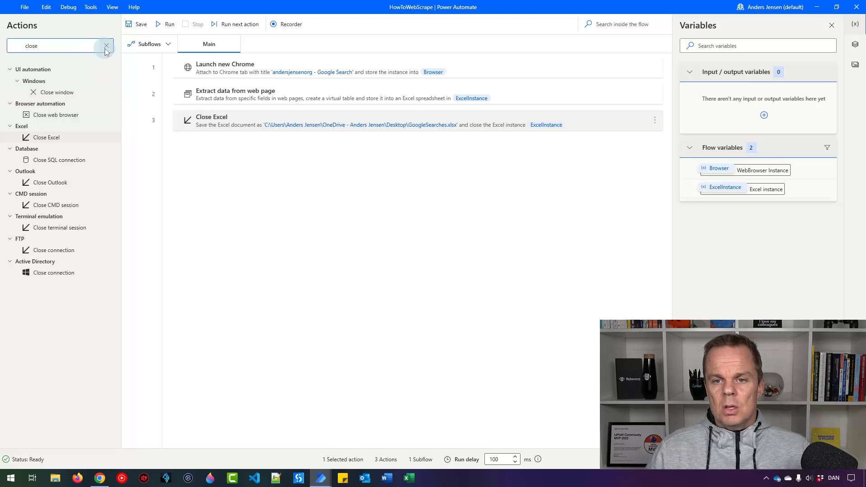
Add 'Get current date and time' at the top of Main, storing CurrentDateTime.
left_click(106, 46)
type("get curren")
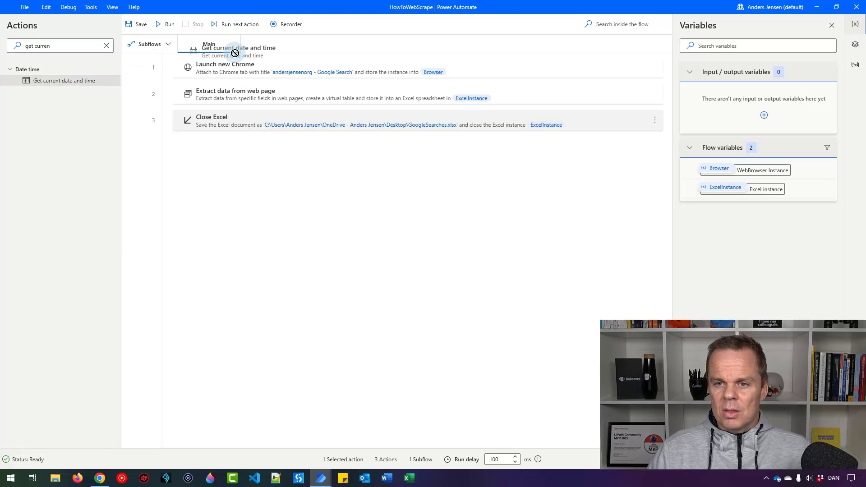
double_click(238, 51)
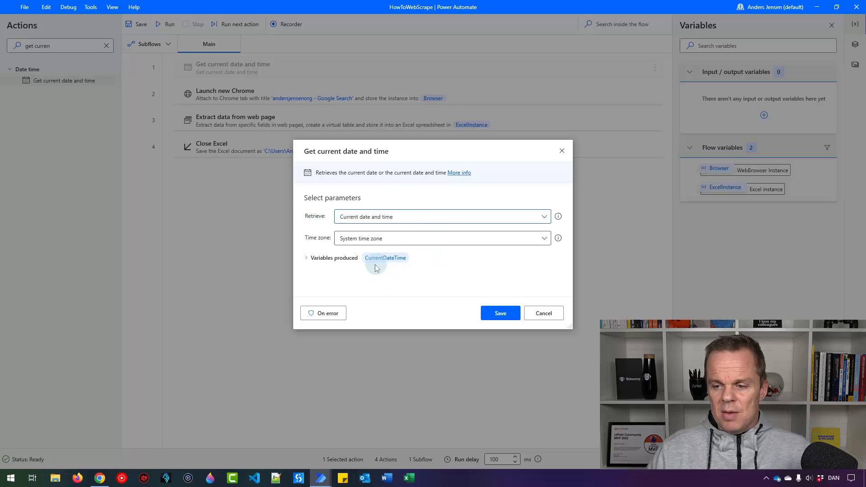
left_click(499, 313)
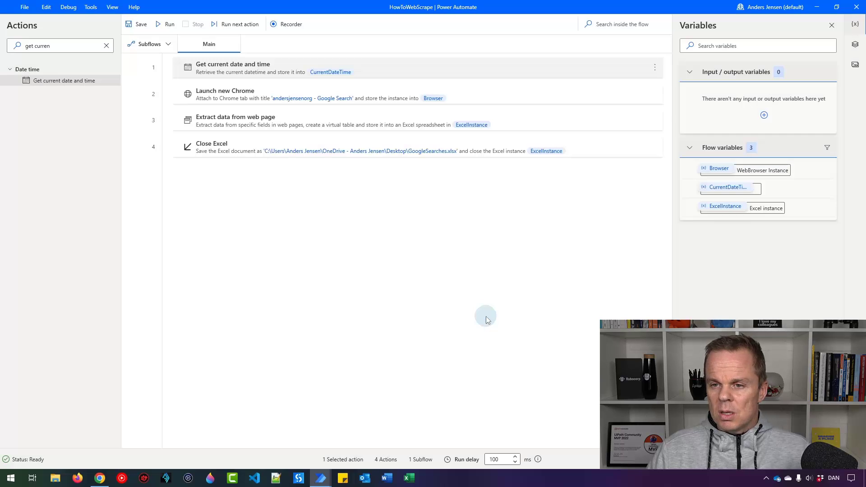
left_click(106, 46)
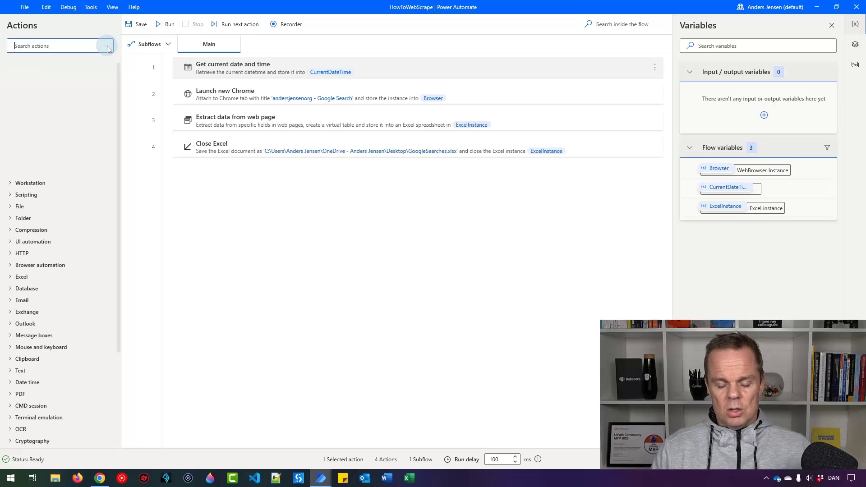
Add 'Convert datetime to text' with custom format yyyyMMddHHmmss, output FormattedDateTime.
type("convert")
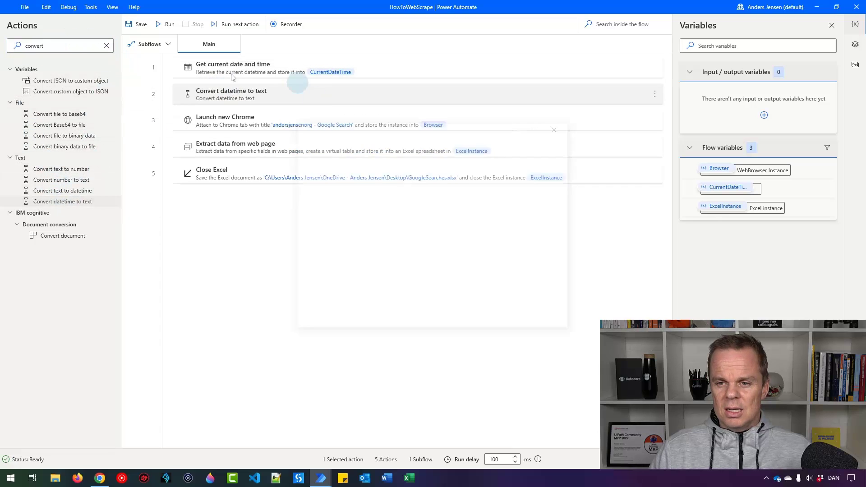
double_click(230, 94)
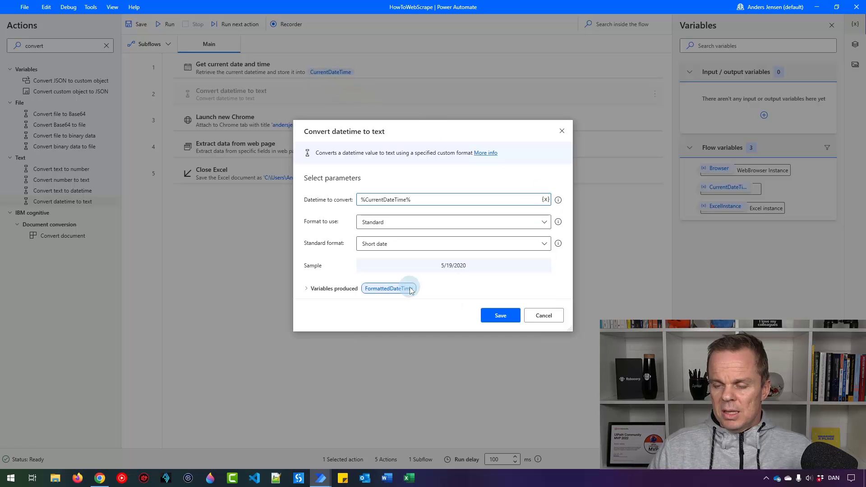
left_click(452, 222)
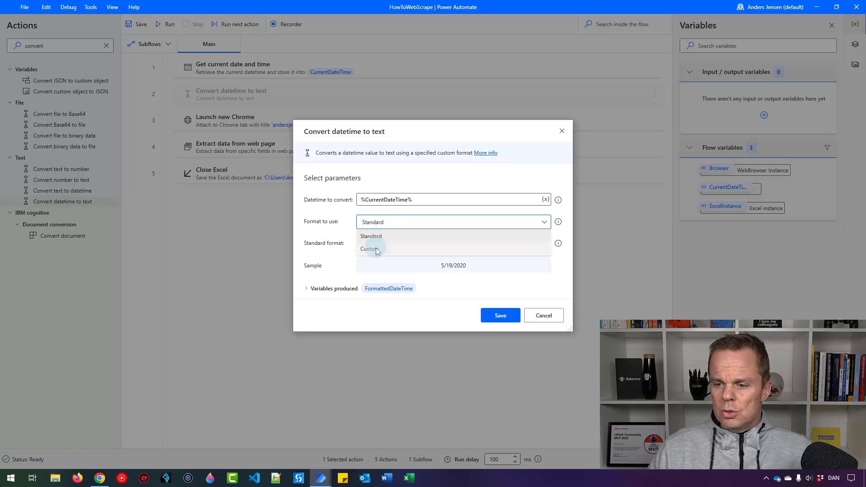
left_click(369, 248)
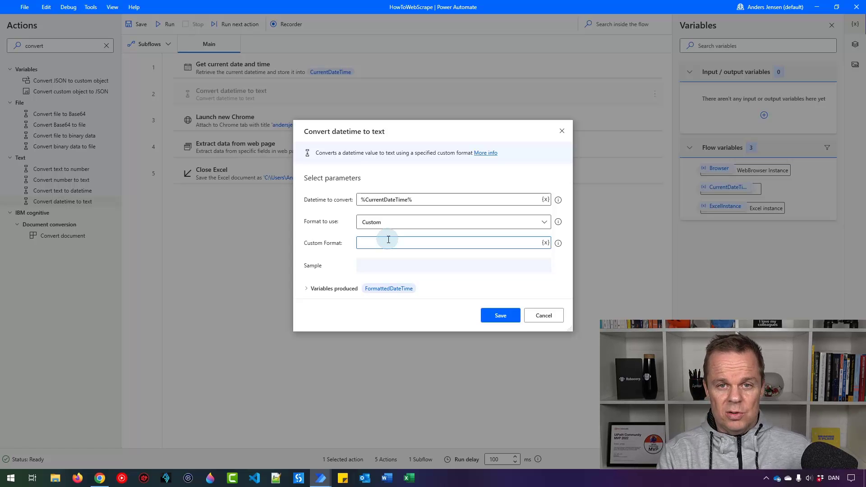
type("yyyyMM")
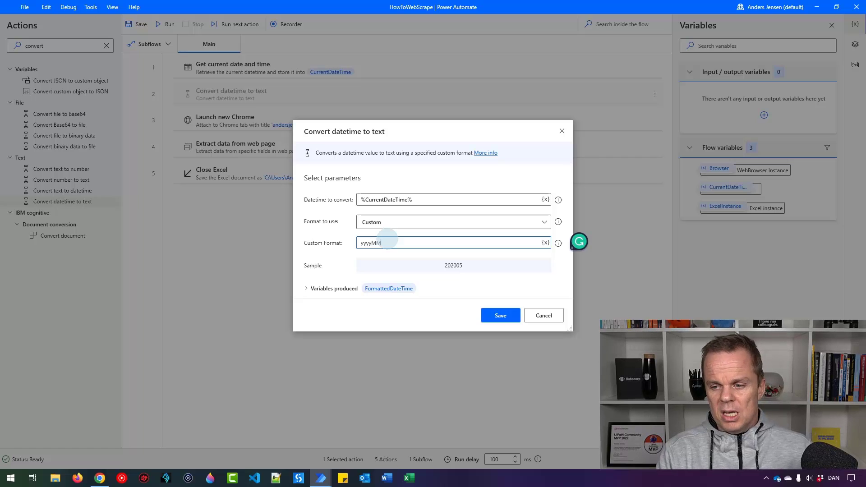
type("dd")
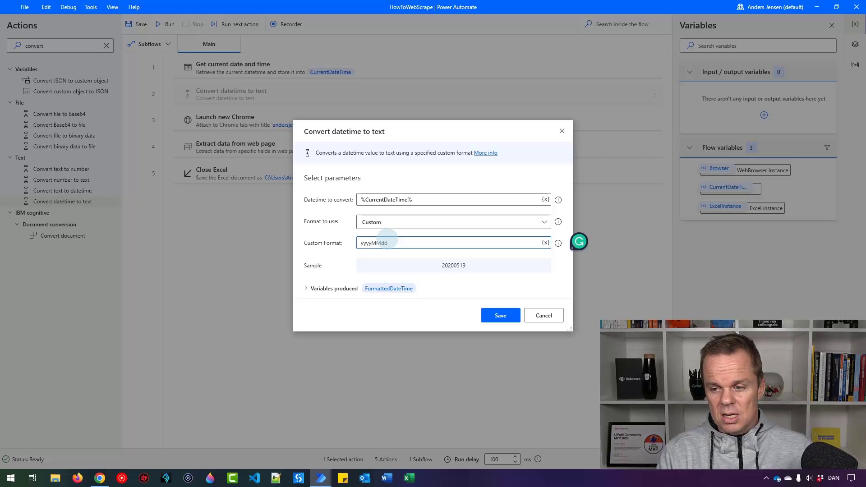
left_click(453, 242)
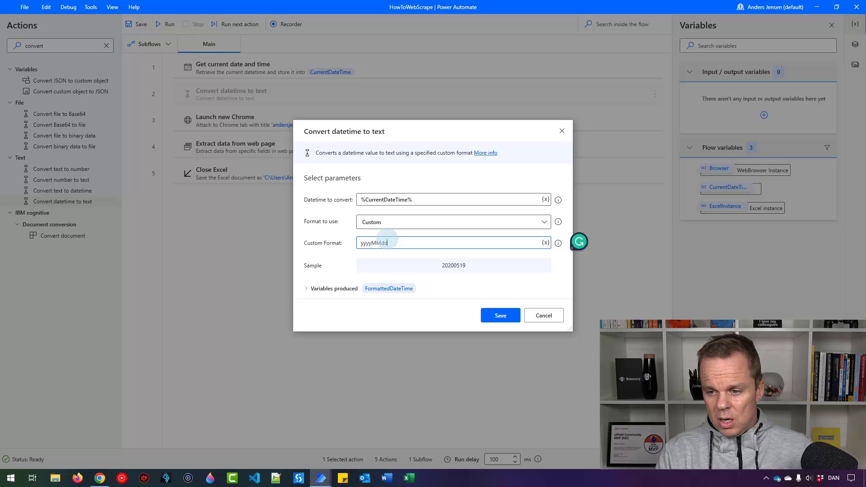
type("HH")
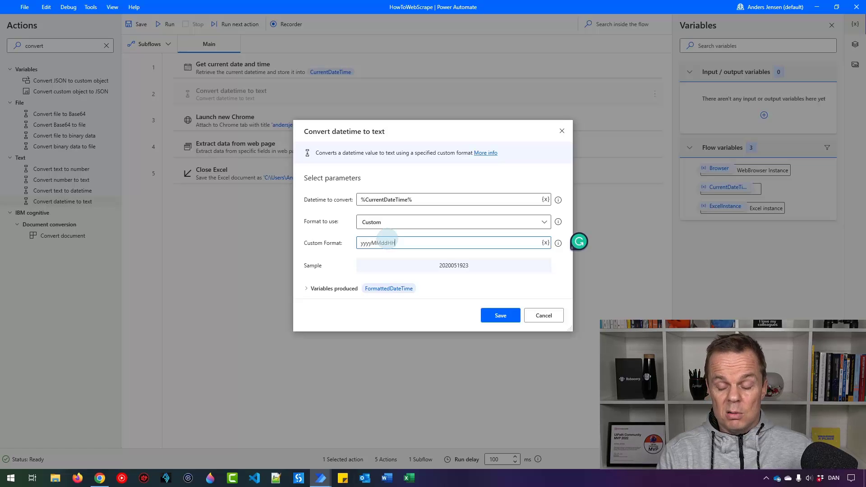
type("mmss")
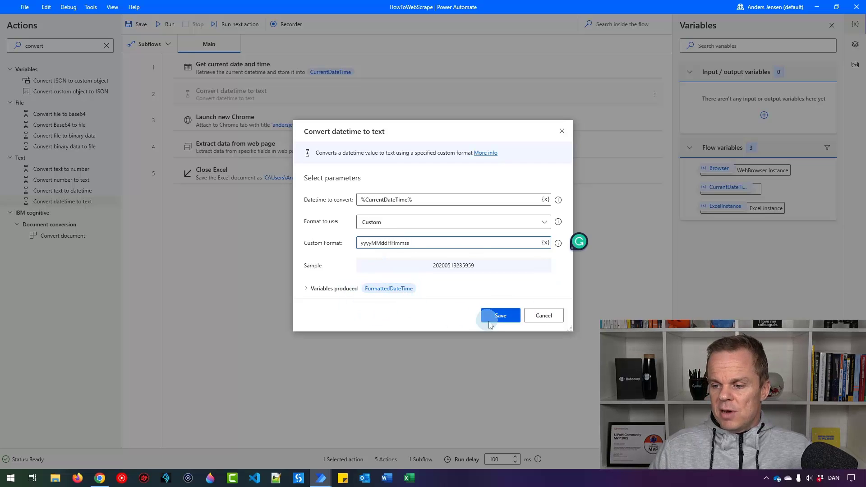
left_click(500, 315)
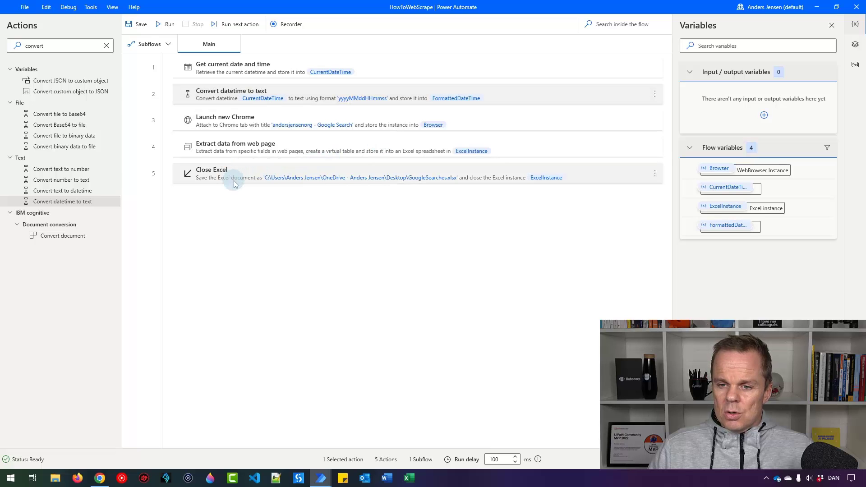
Prefix the Close Excel path with %FormattedDateTime%_ before GoogleSearches.xlsx, then run the flow.
double_click(231, 172)
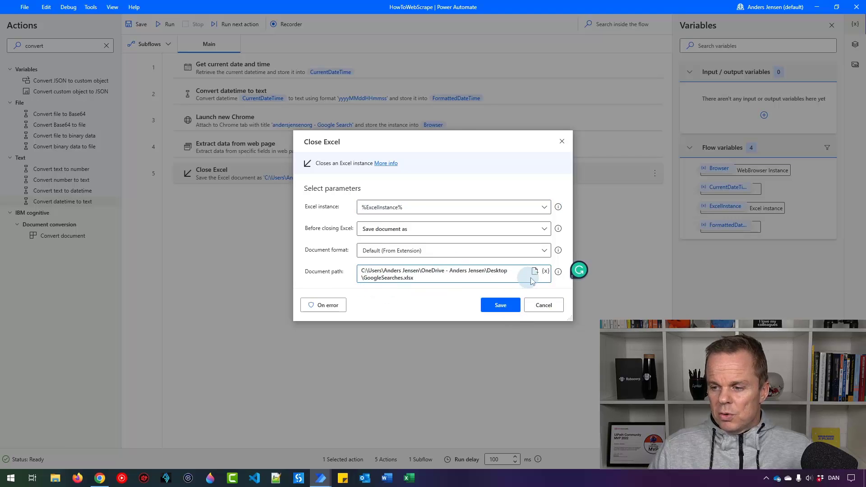
left_click(546, 271)
type("%FormattedDateTime%_")
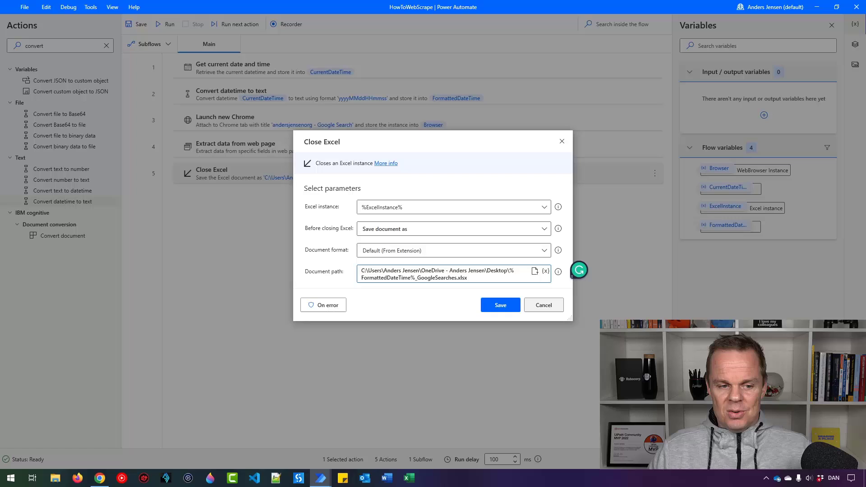
left_click(499, 305)
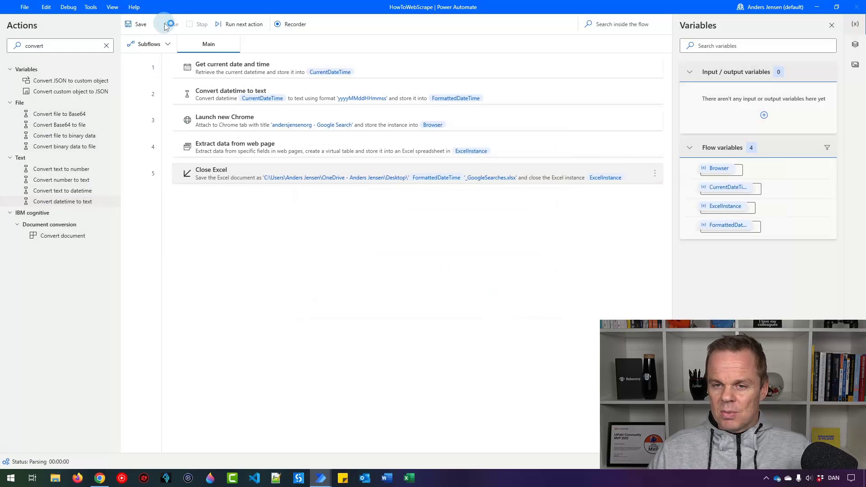
left_click(170, 24)
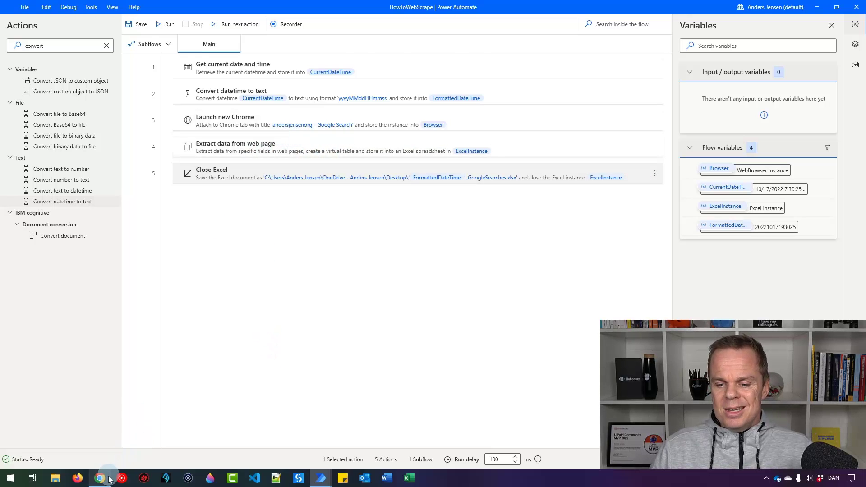
left_click(99, 477)
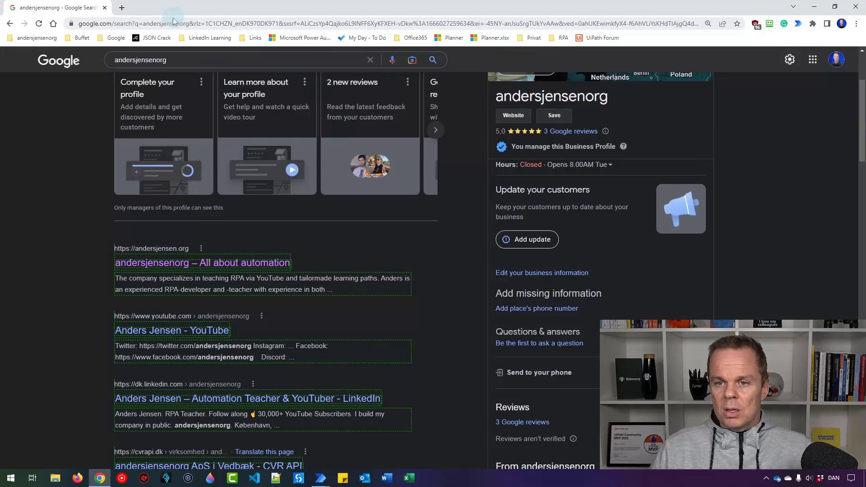
left_click(223, 23)
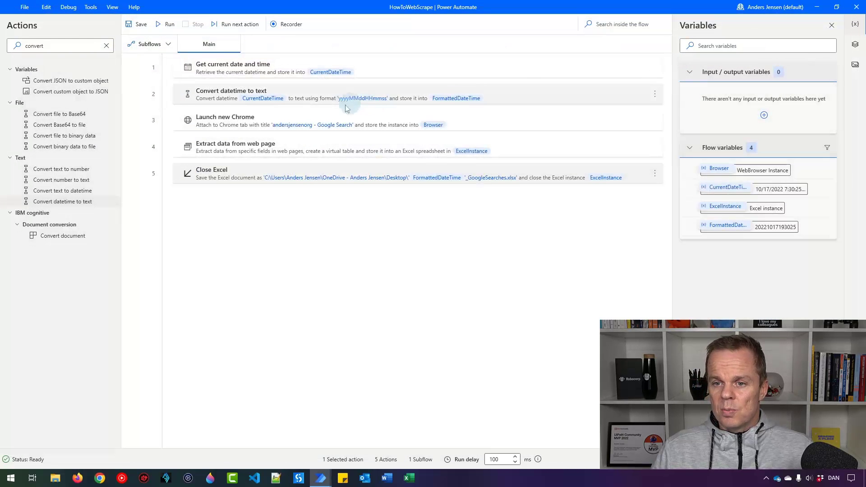
double_click(224, 121)
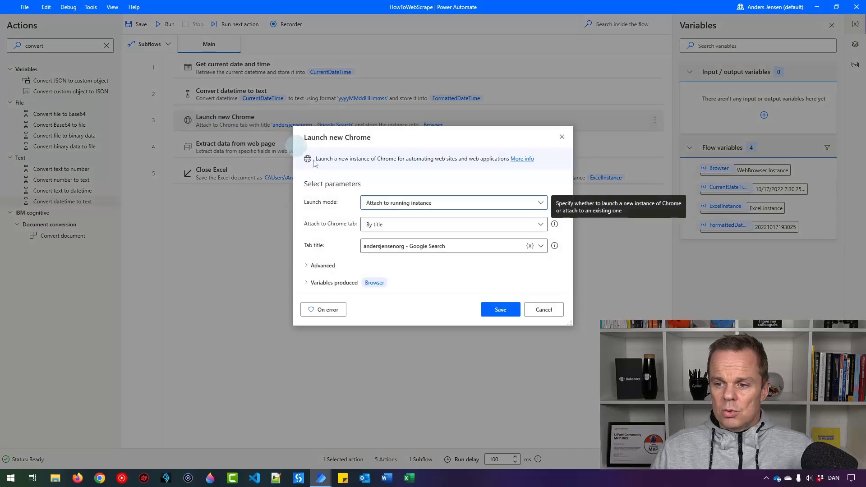
left_click(450, 202)
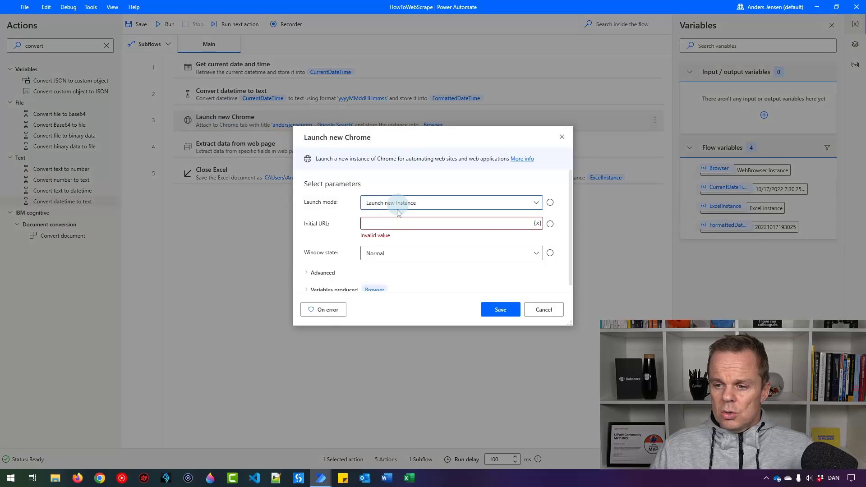
type("https://www.google.com/search?q=andersjensenorg")
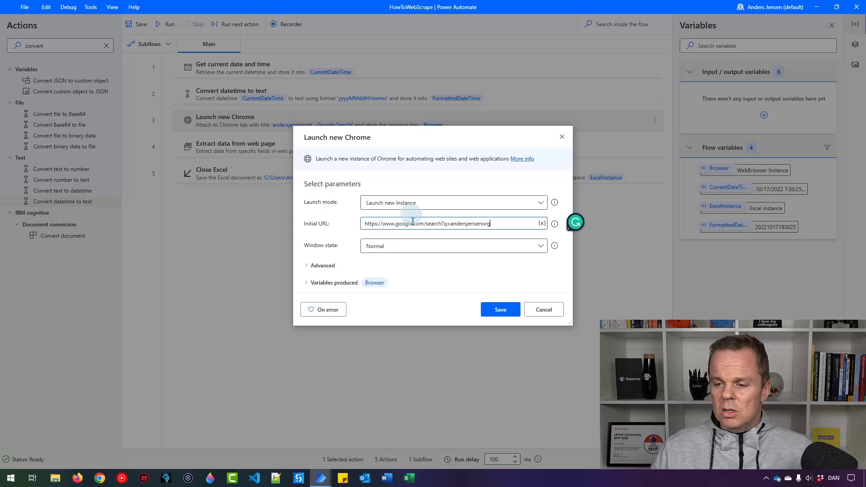
left_click(499, 309)
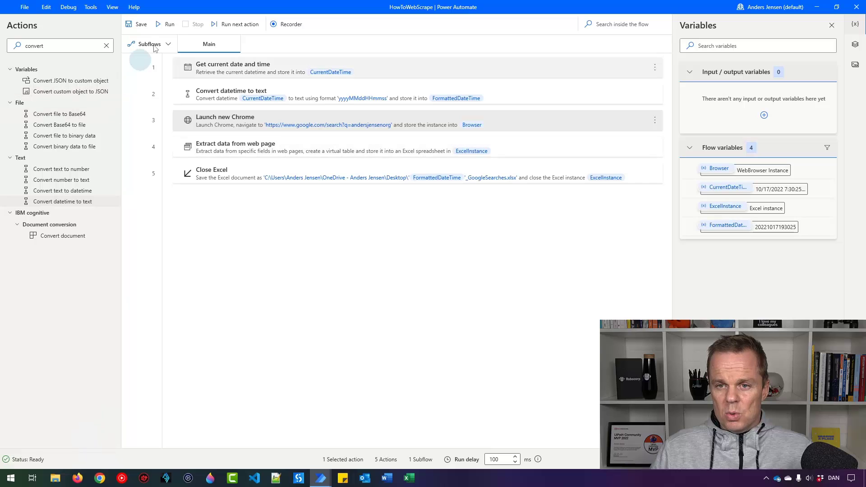
left_click(166, 24)
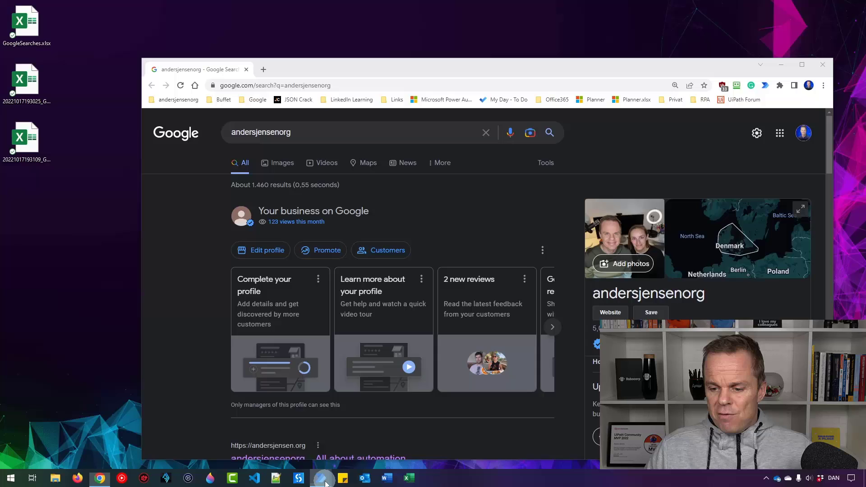
Switch back to the Power Automate Desktop flow editor from the taskbar.
left_click(323, 478)
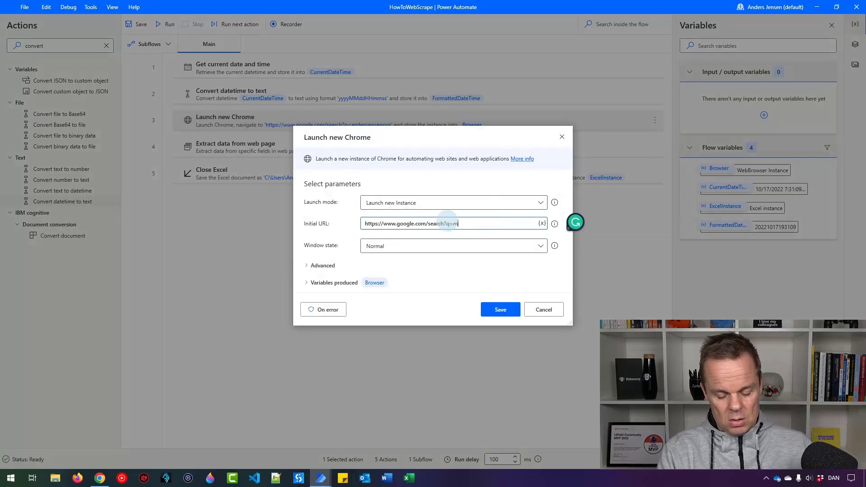
Change the Chrome Initial URL query to q=microsoft and save the step.
type("microsoft")
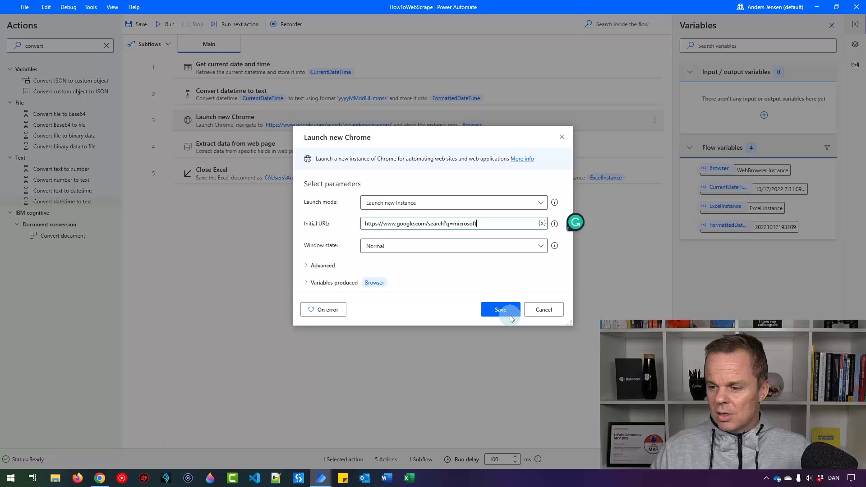
left_click(500, 309)
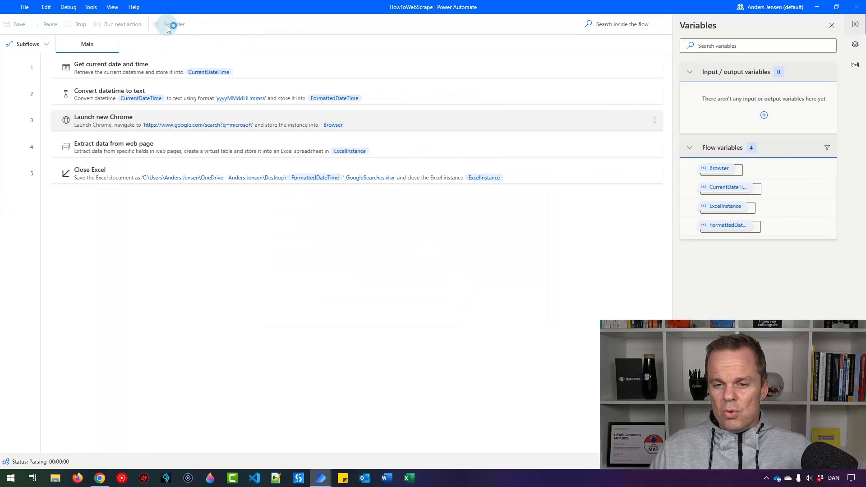